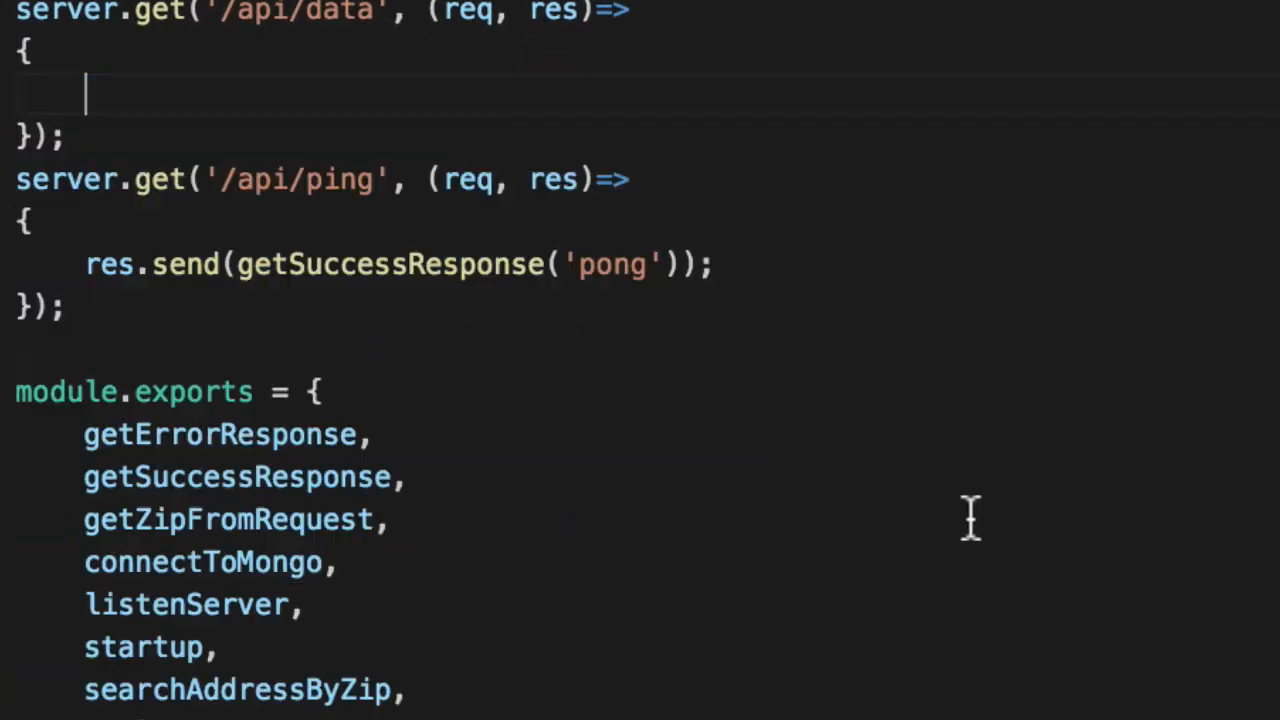
Define const getData = (req, res)=> wrapping the getZipFromRequest/searchAddressByZip promise chain with res.send
{"action": "scroll", "scroll_direction": "down", "scroll_amount": 3}
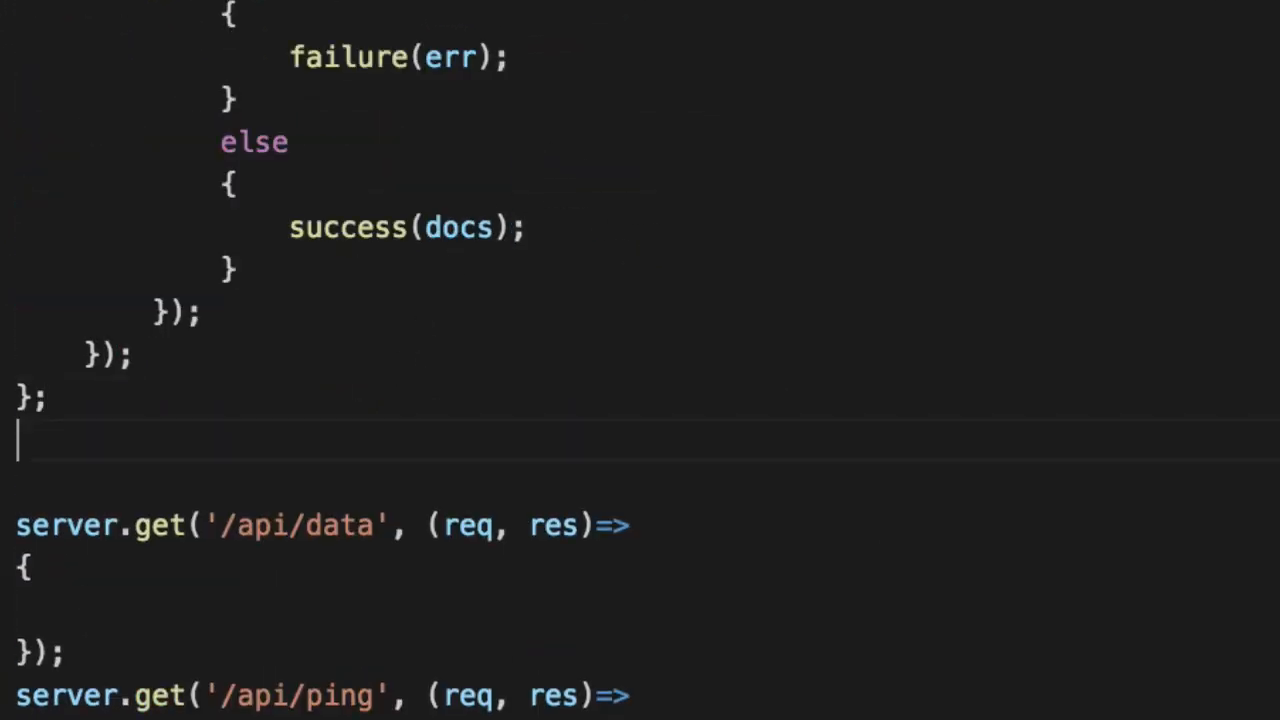
{"action": "type", "text": "const getData = (r"}
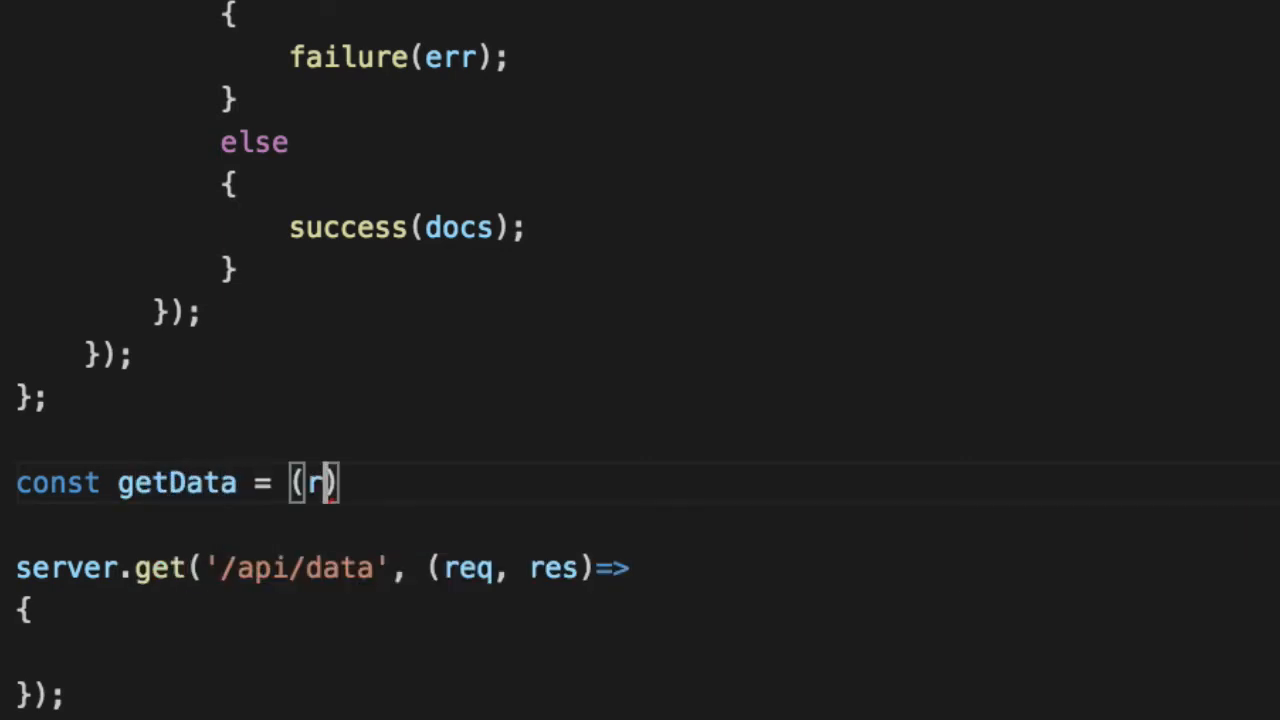
{"action": "type", "text": "eq, res)=>"}
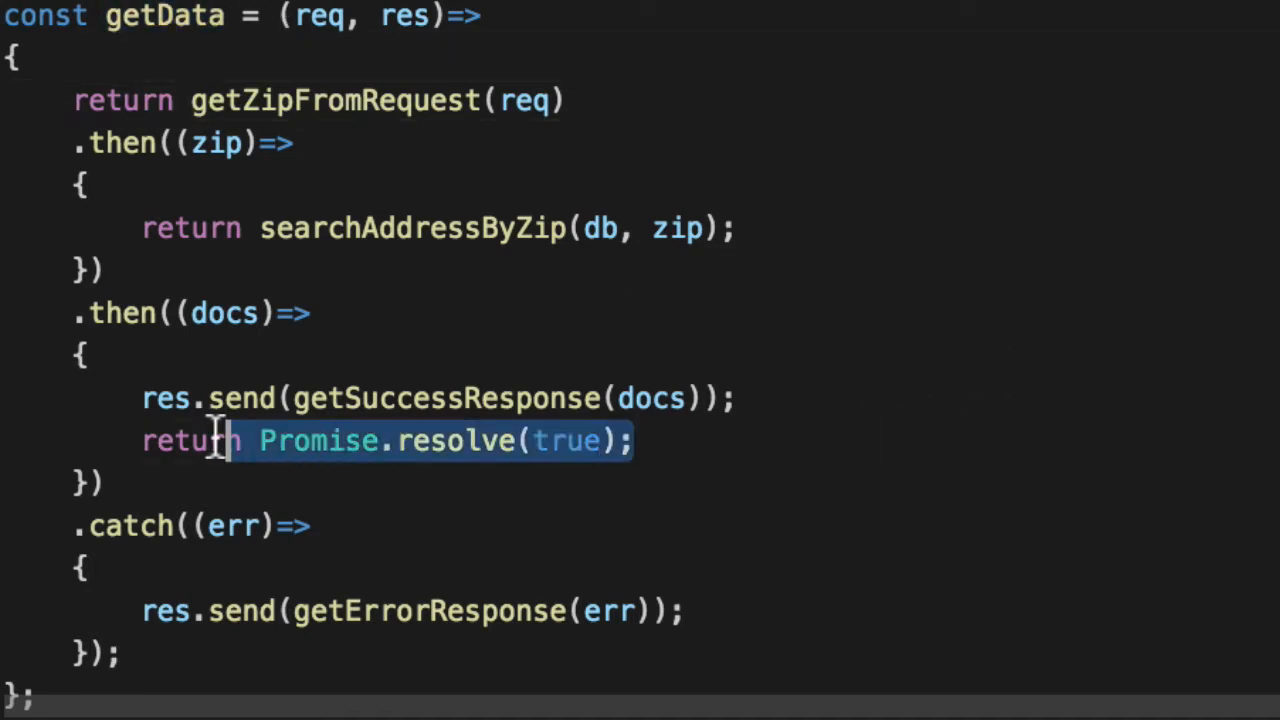
{"action": "left_click", "coordinate": [890, 536]}
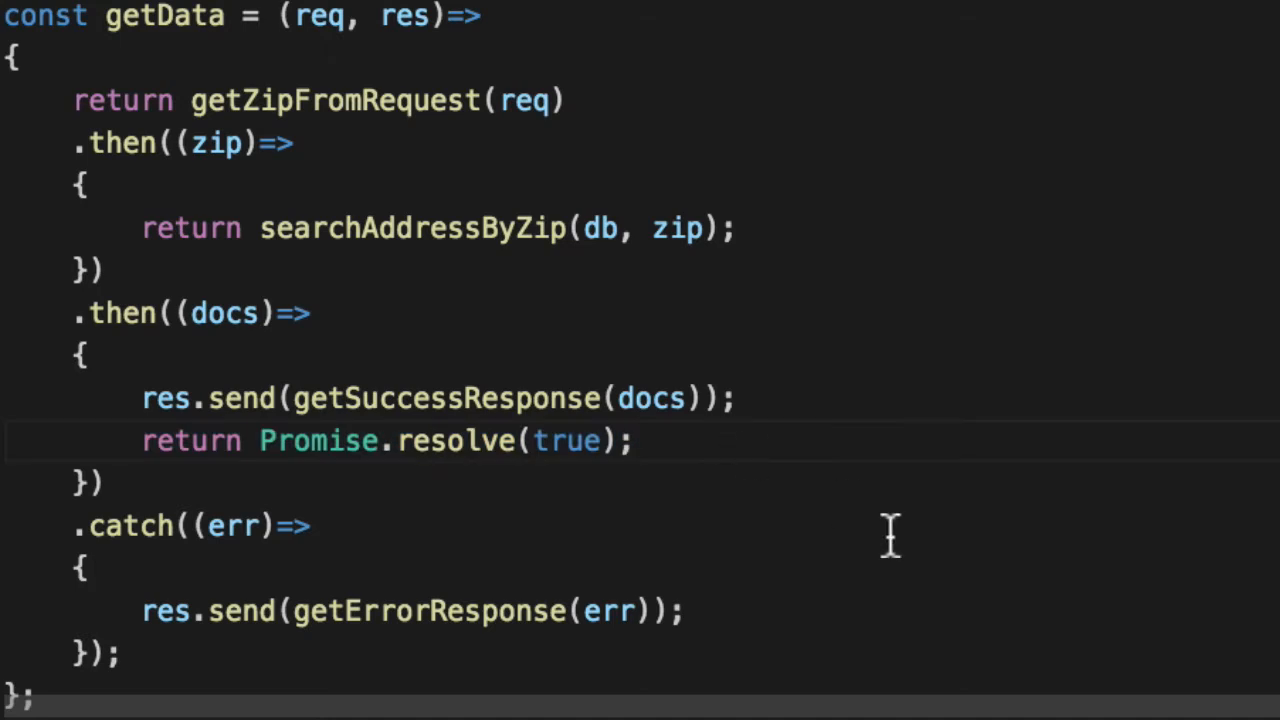
{"action": "scroll", "scroll_direction": "down", "scroll_amount": 3}
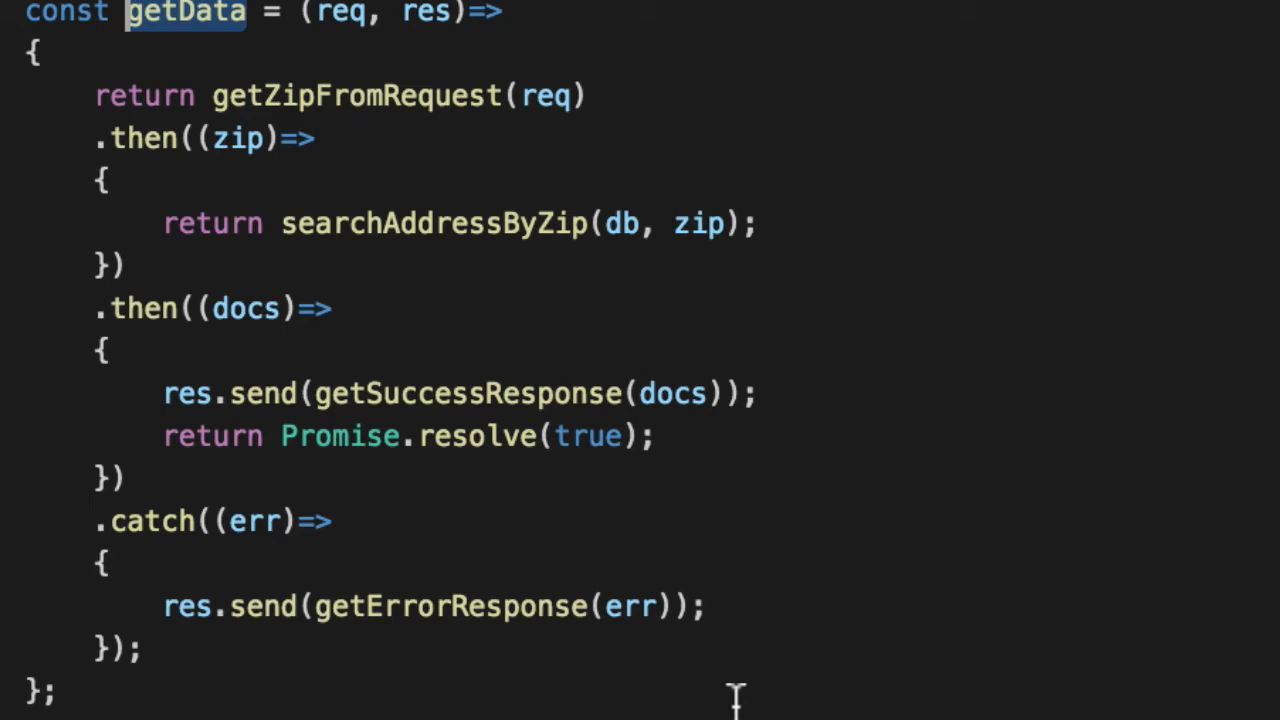
{"action": "mouse_move", "coordinate": [348, 372]}
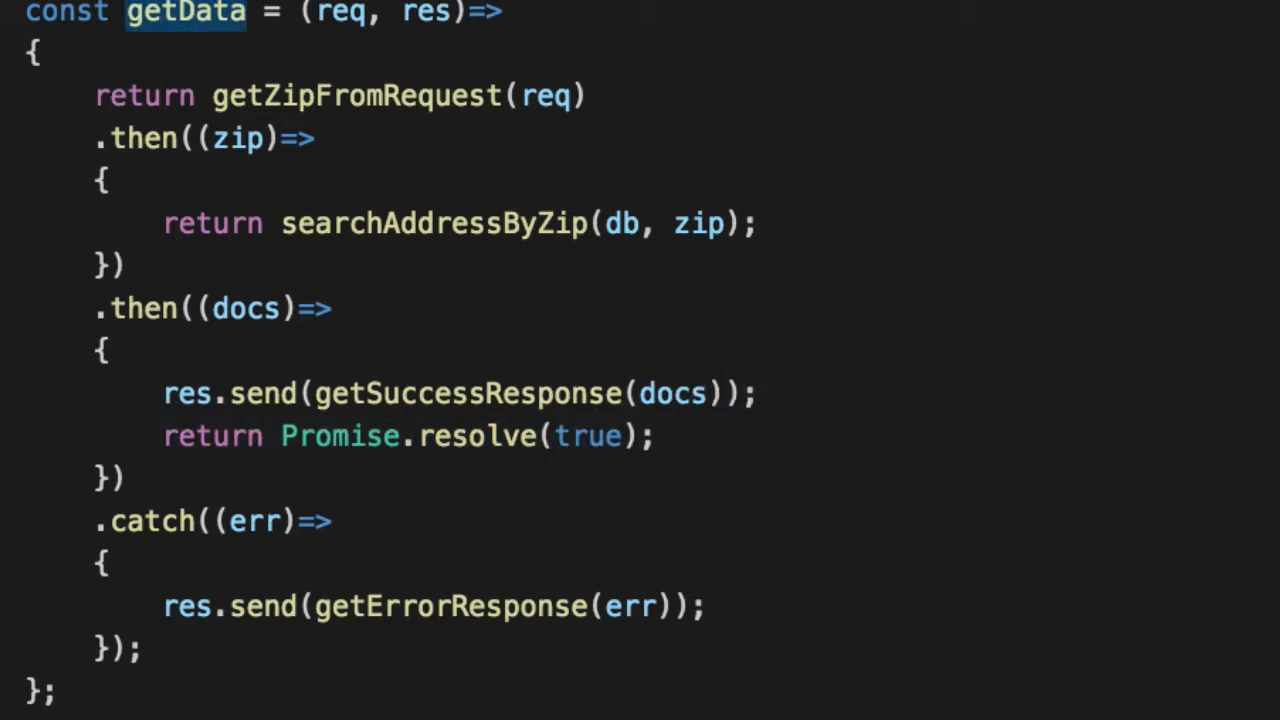
Point the /api/data route at getData and add a db parameter to getData's signature
{"action": "scroll", "scroll_direction": "down", "scroll_amount": 3}
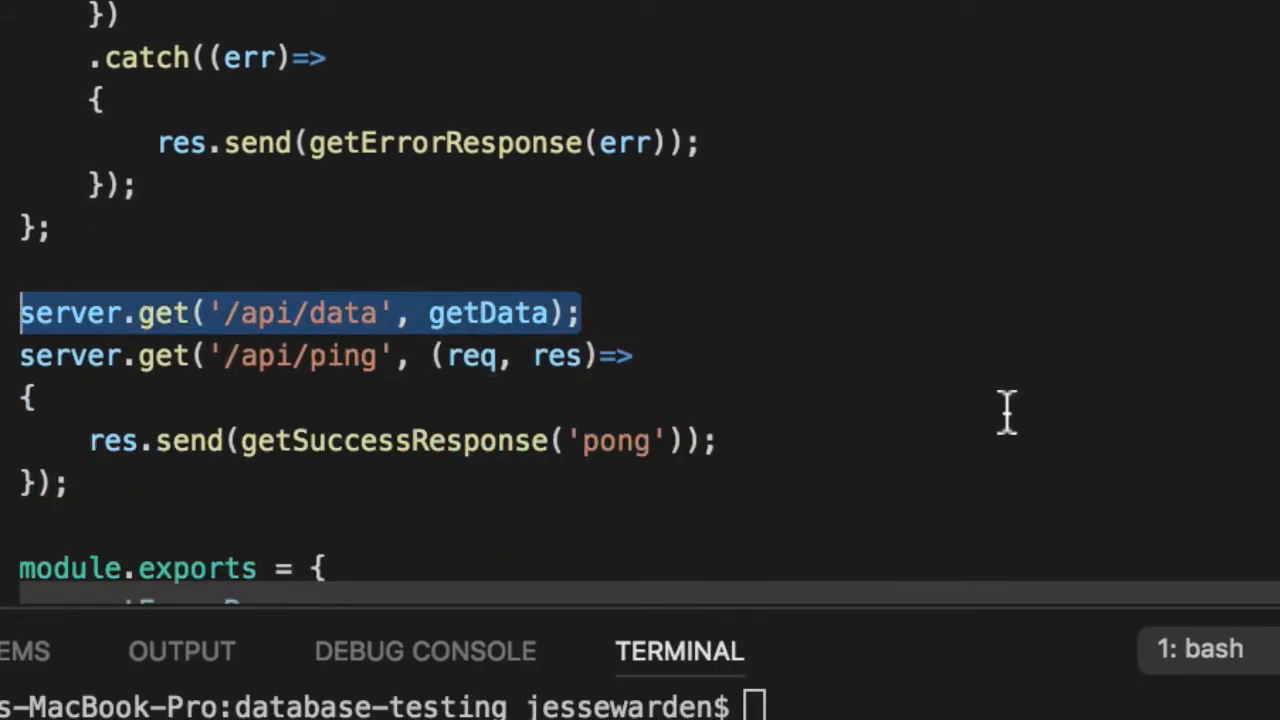
{"action": "mouse_move", "coordinate": [418, 330]}
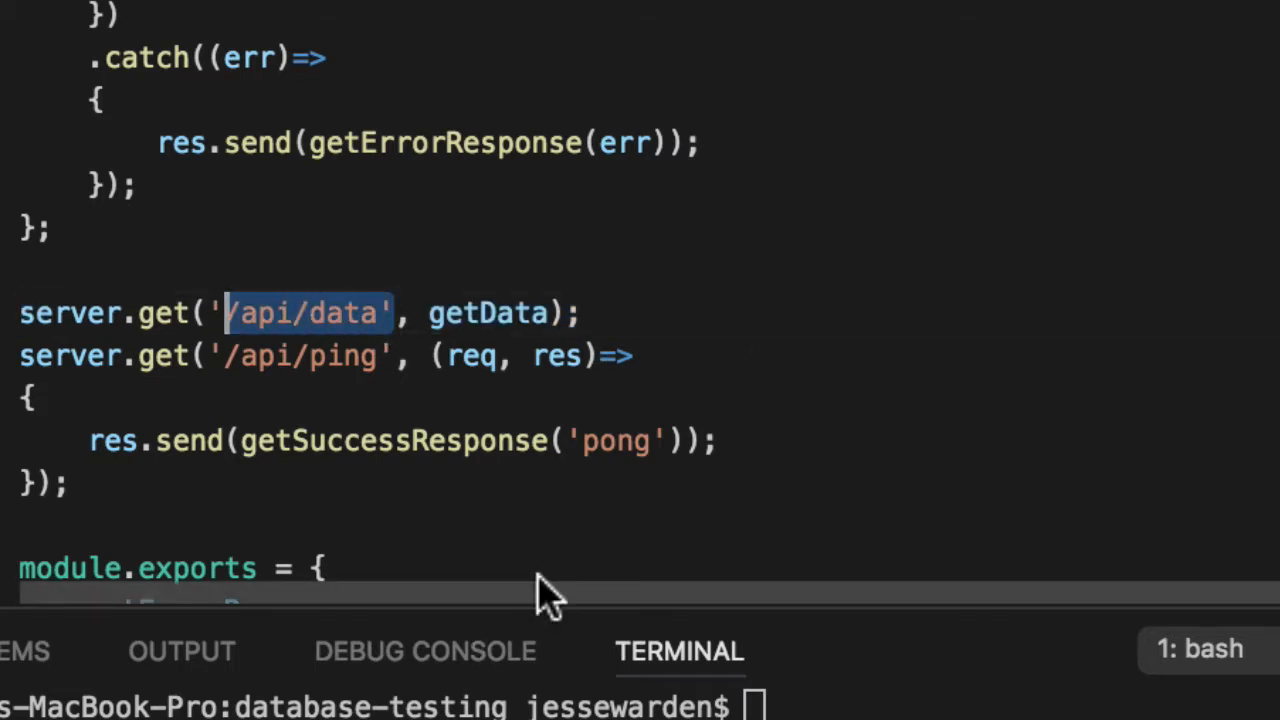
{"action": "double_click", "coordinate": [488, 312]}
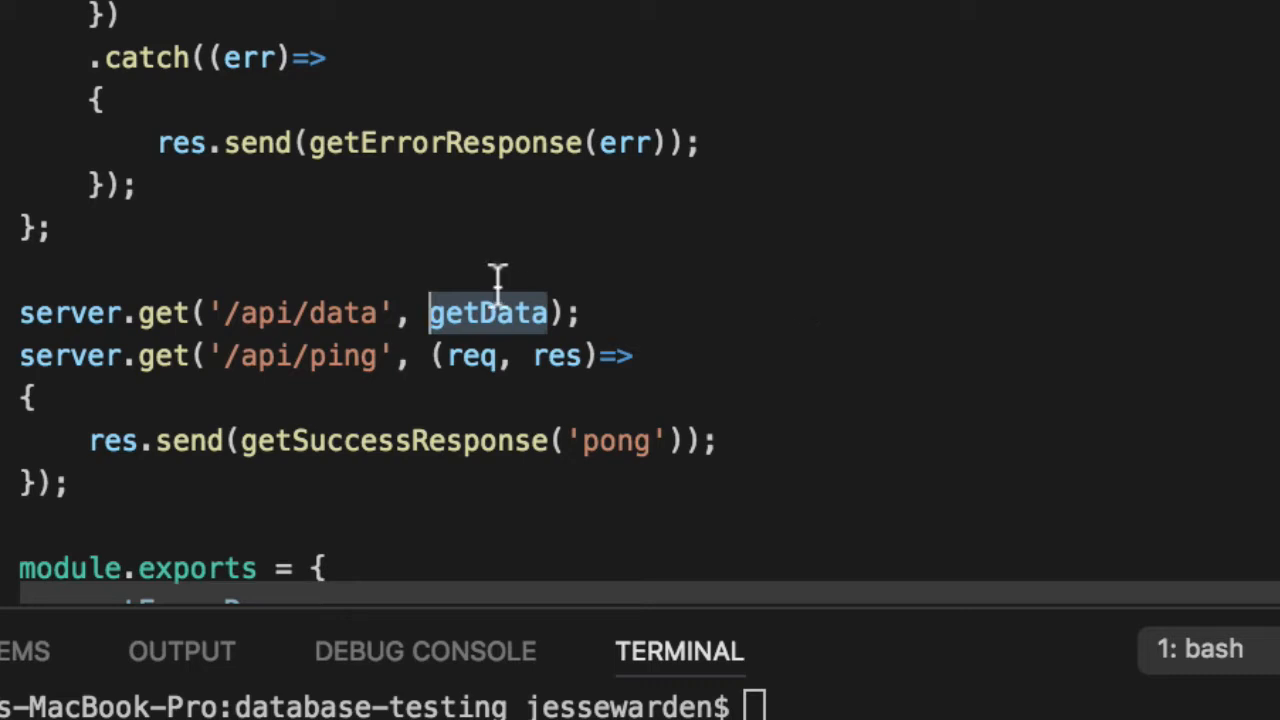
{"action": "mouse_move", "coordinate": [844, 256]}
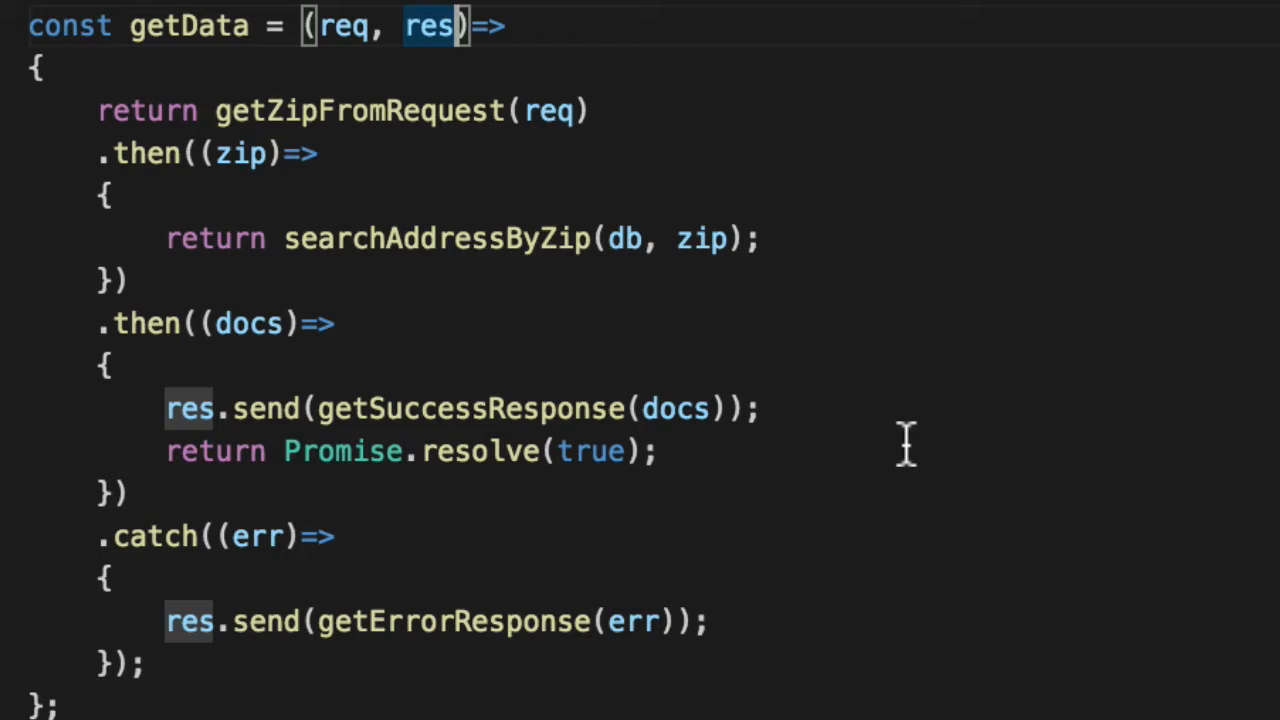
{"action": "type", "text": ", db"}
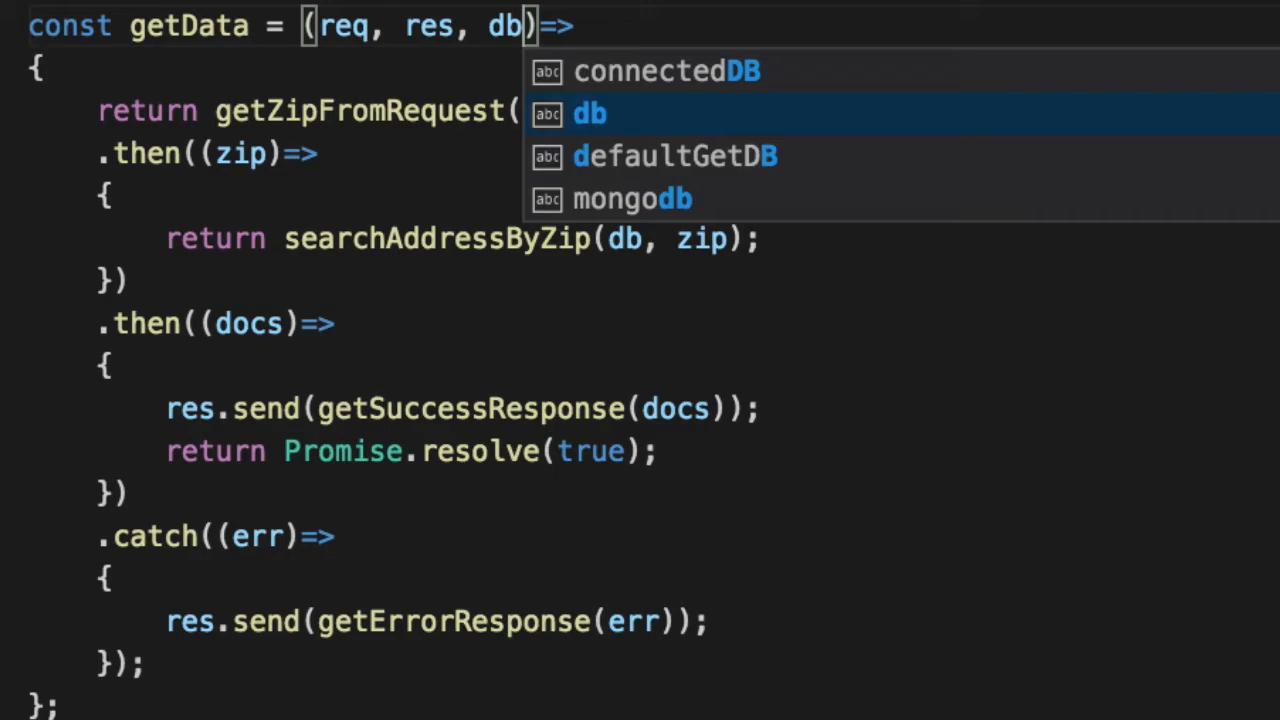
Default db to db, confirm localhost:8080/api/ping returns pong, then request /api/data?zip=
{"action": "type", "text": "=db"}
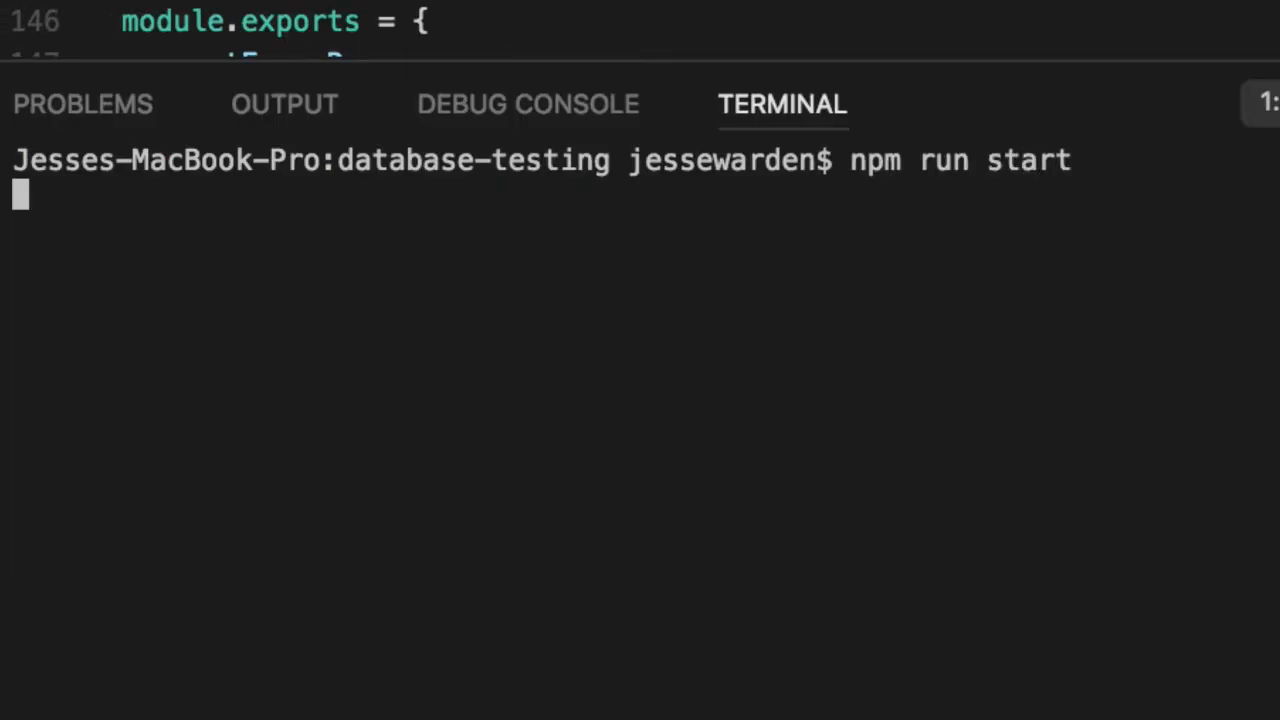
{"action": "type", "text": "linkedin.com"}
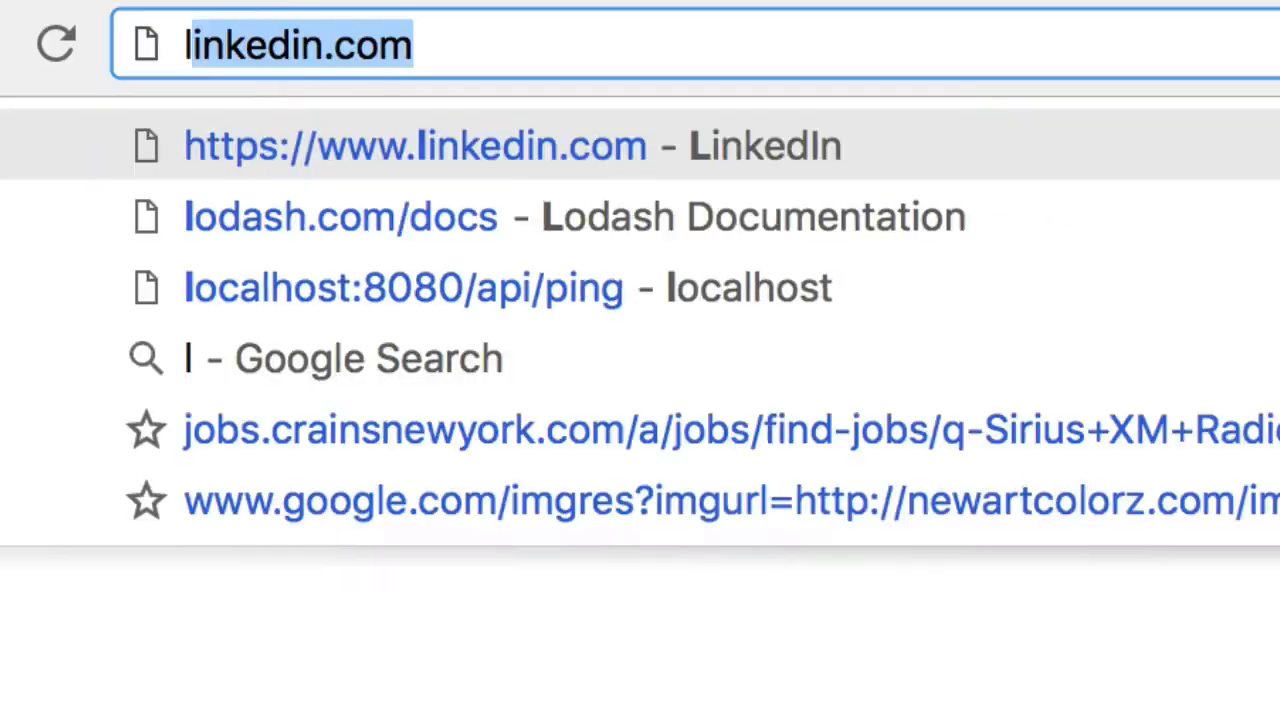
{"action": "left_click", "coordinate": [404, 288]}
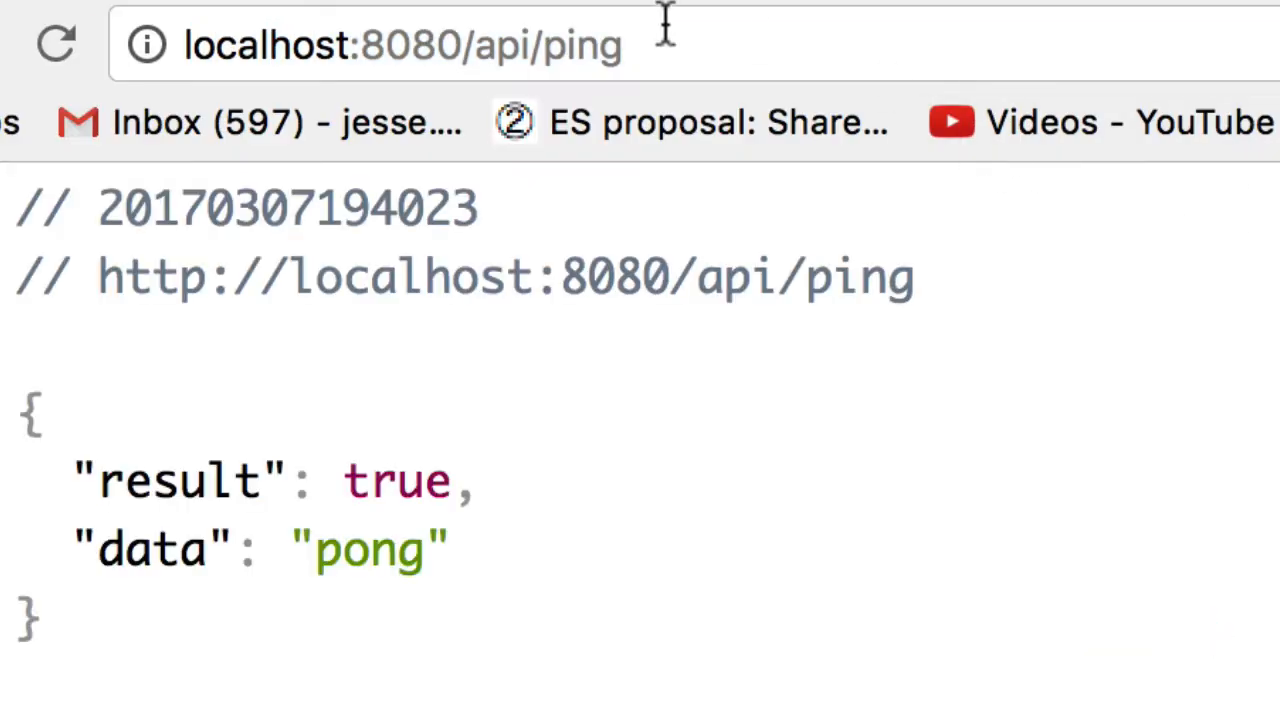
{"action": "type", "text": "localhost:8080/api/data?zip="}
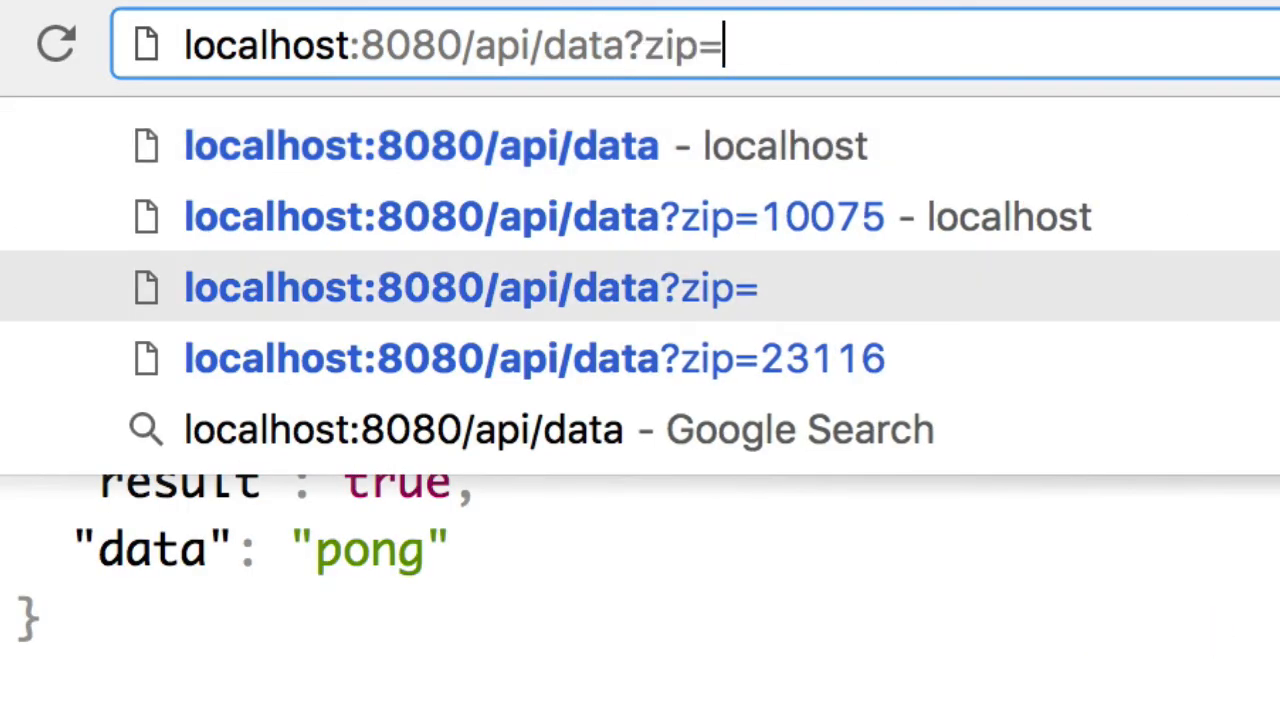
{"action": "left_click", "coordinate": [532, 216]}
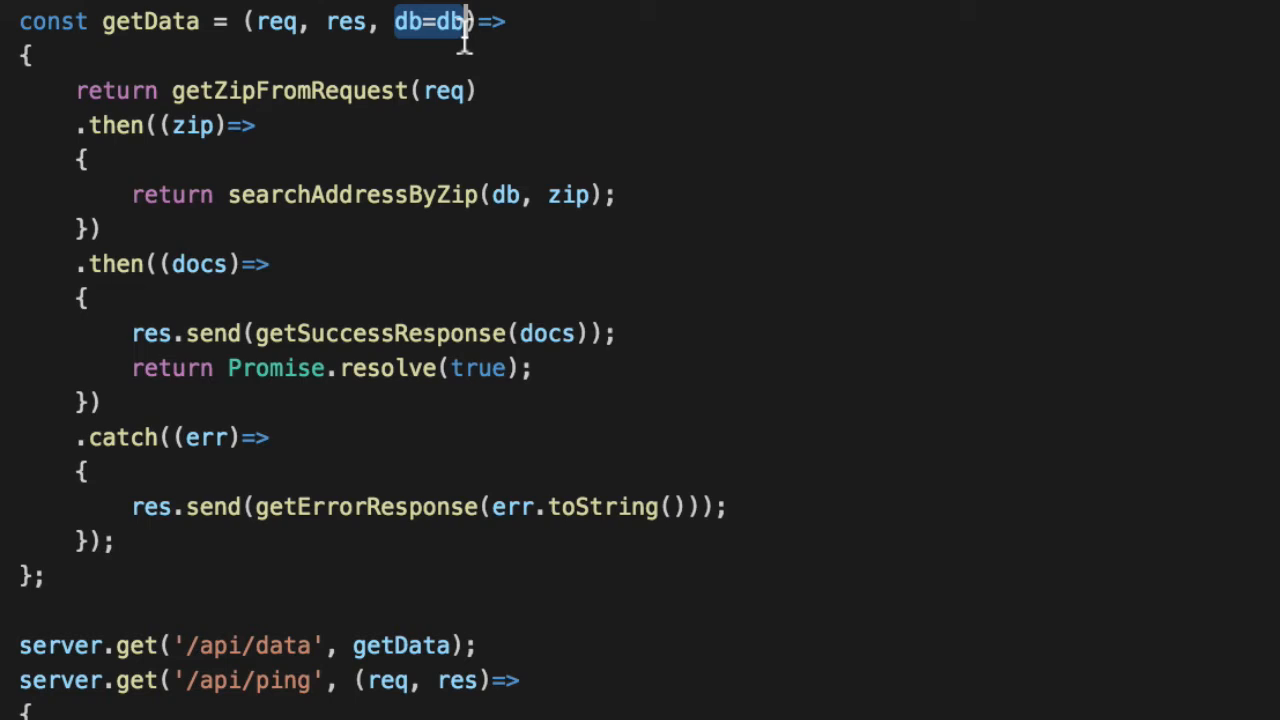
Change getData's signature to (req, res, next) in place of the defaulted db
{"action": "scroll", "scroll_direction": "down", "scroll_amount": 3}
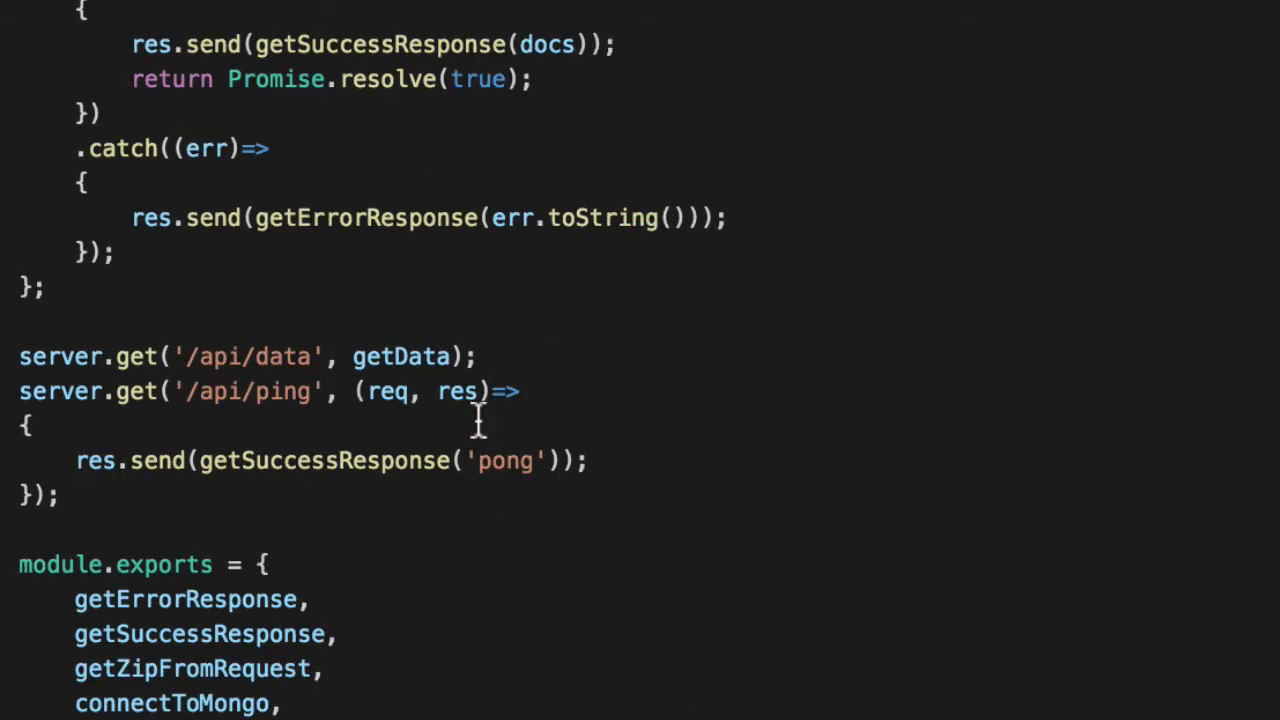
{"action": "mouse_move", "coordinate": [378, 418]}
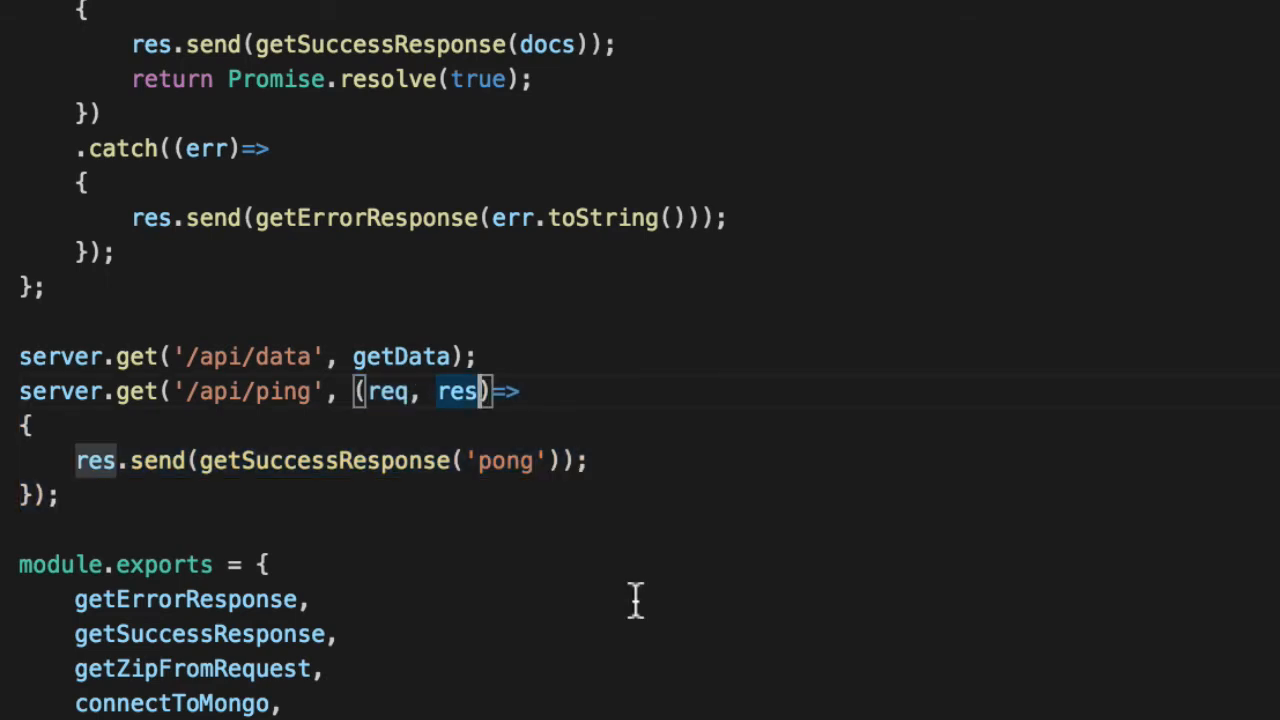
{"action": "type", "text": ", next)=>"}
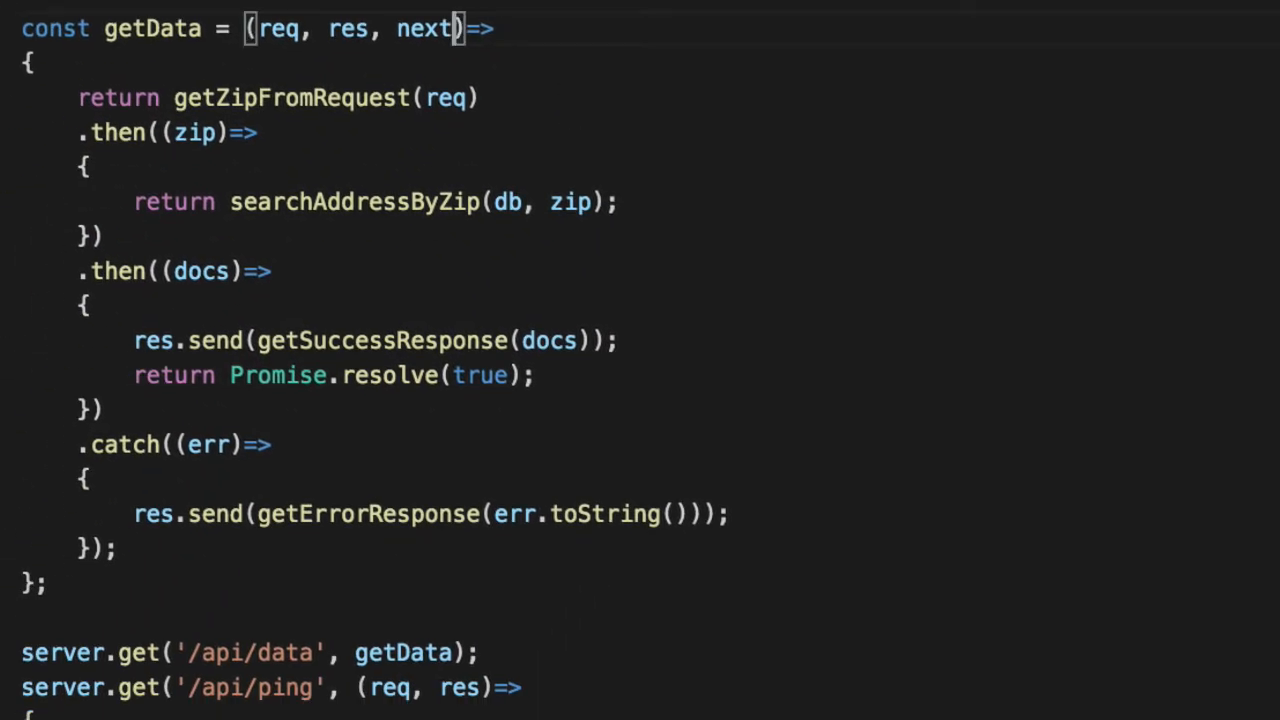
Restore db=db and make the /api/data callback call getData(req, res, db);
{"action": "key", "text": "Backspace"}
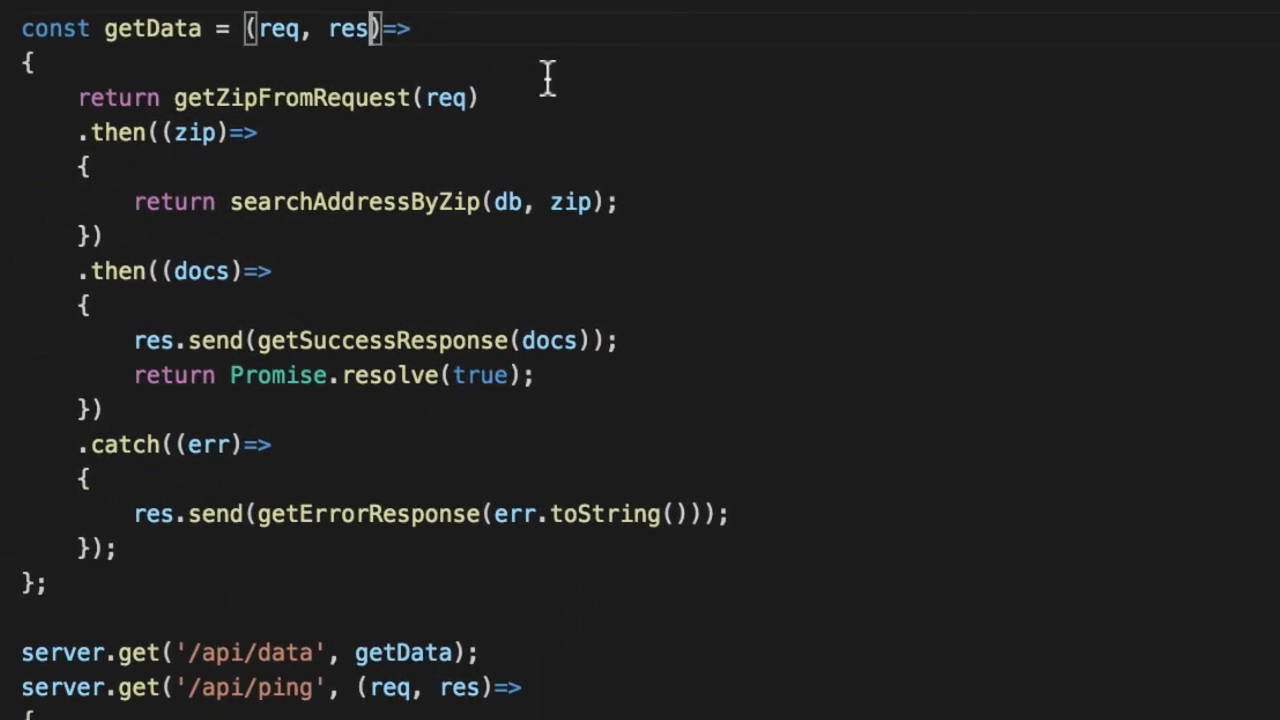
{"action": "type", "text": ", db=db"}
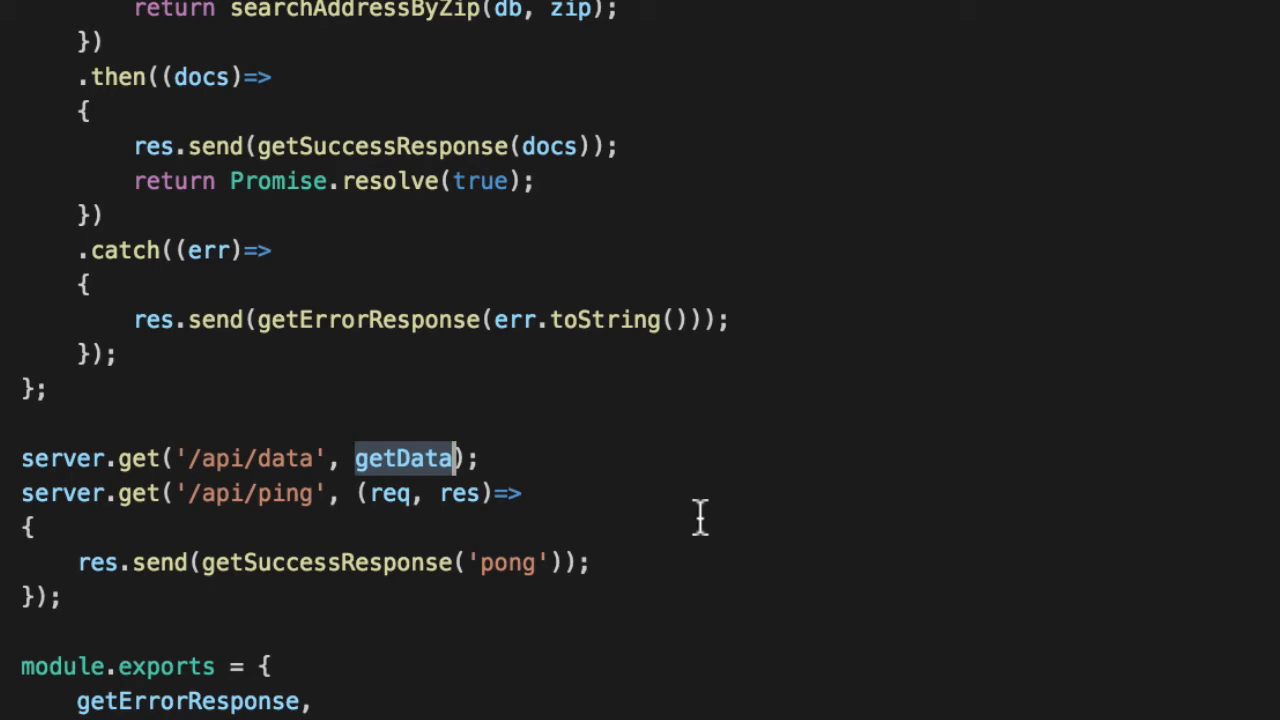
{"action": "type", "text": "(req, res"}
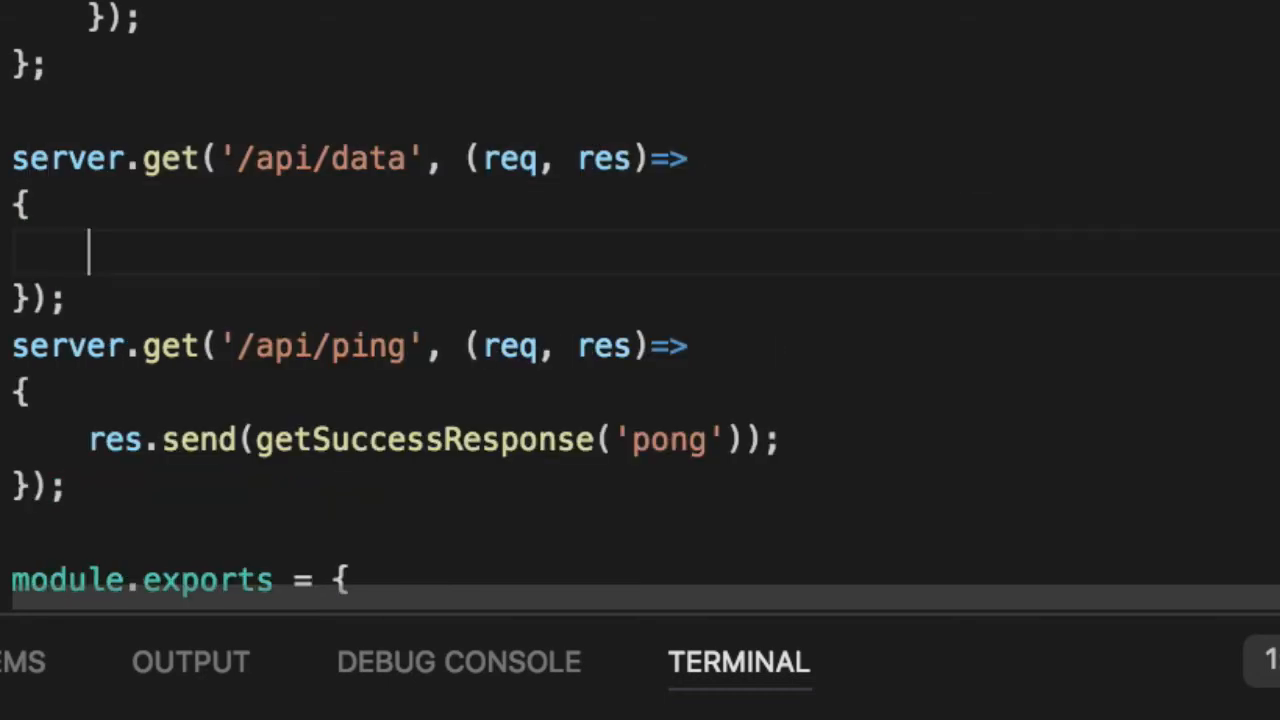
{"action": "type", "text": "getData"}
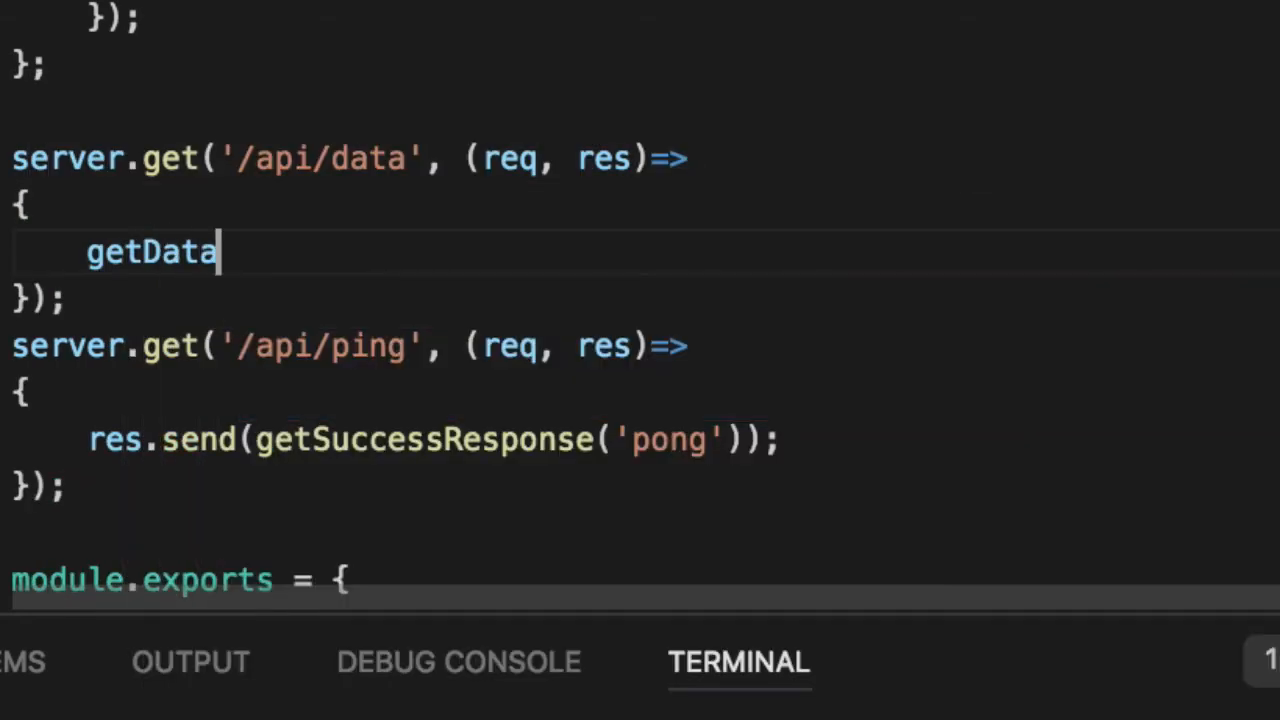
{"action": "type", "text": "(req, res)"}
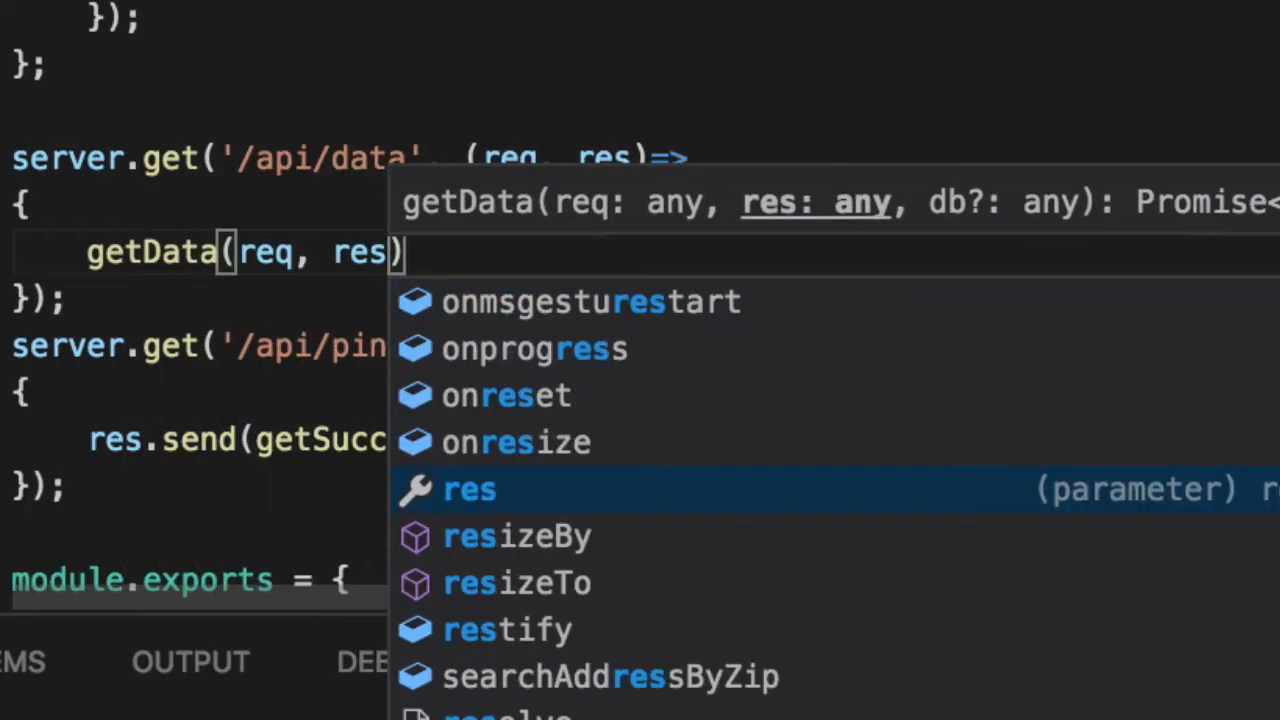
{"action": "type", "text": ", db);"}
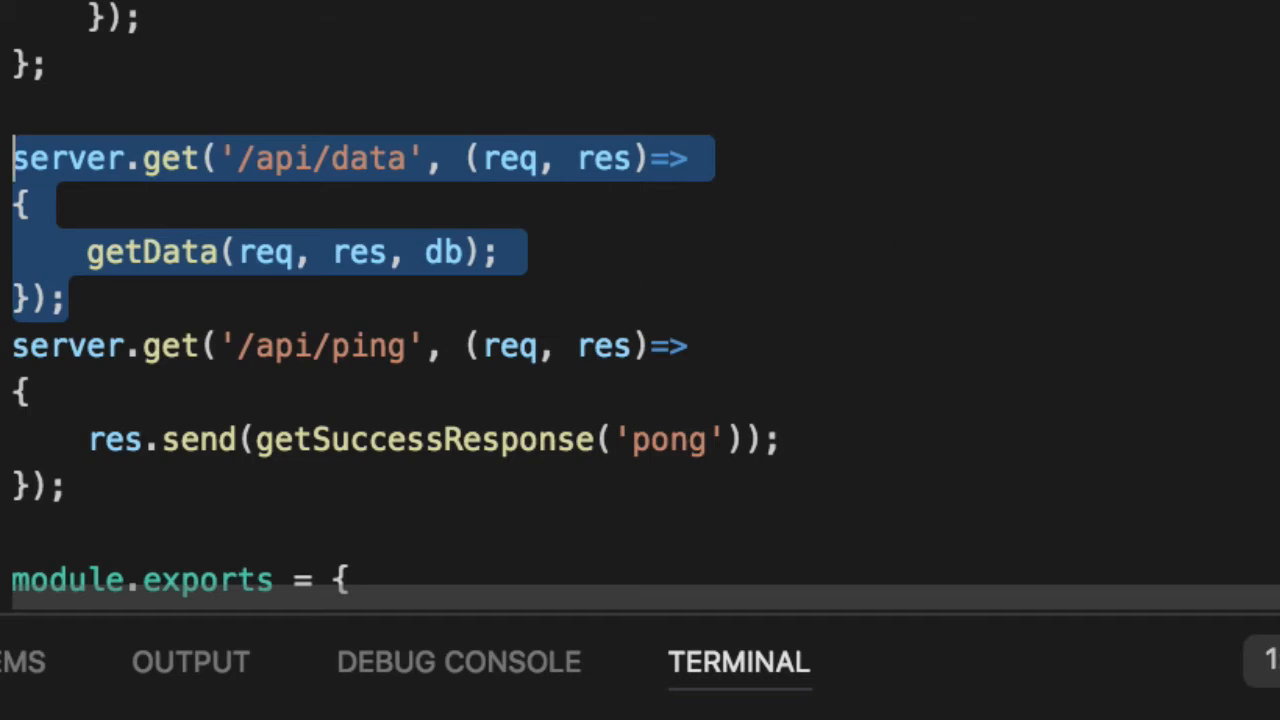
{"action": "left_click", "coordinate": [30, 204]}
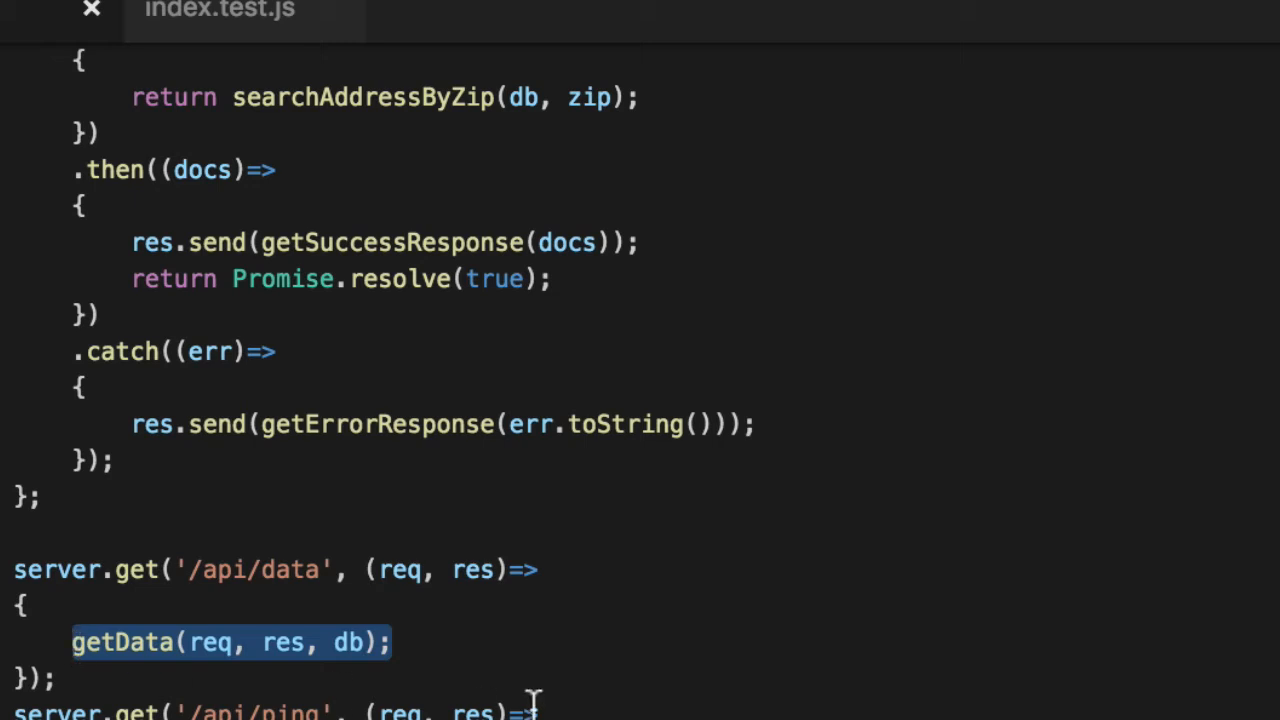
{"action": "mouse_move", "coordinate": [344, 640]}
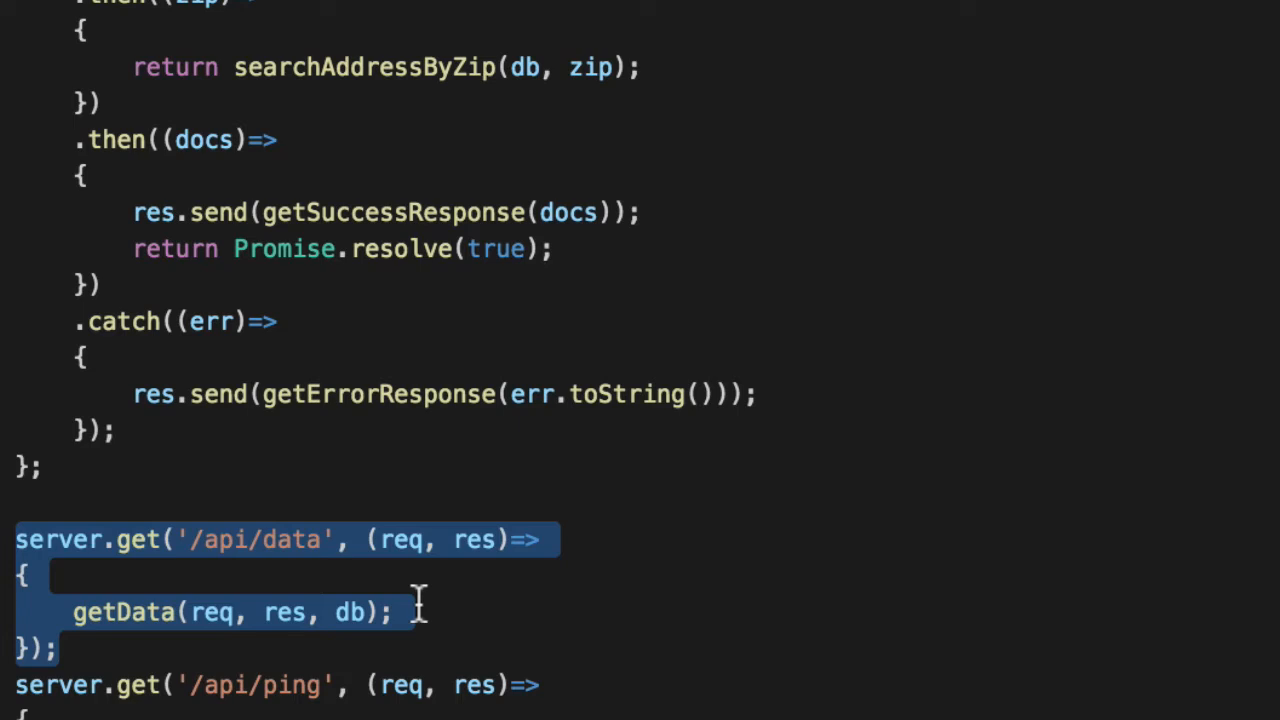
{"action": "left_click", "coordinate": [410, 612]}
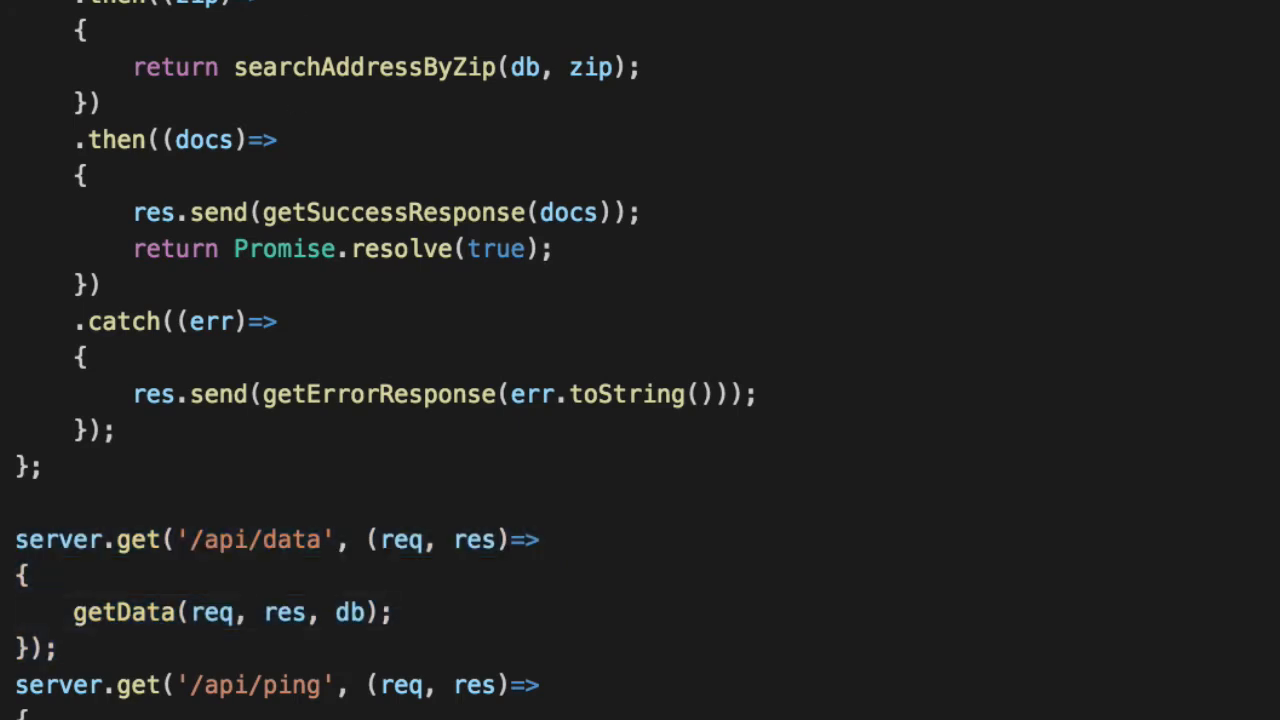
Start an async 'getData' test with a called flag and a mockGoodRequest
{"action": "double_click", "coordinate": [122, 612]}
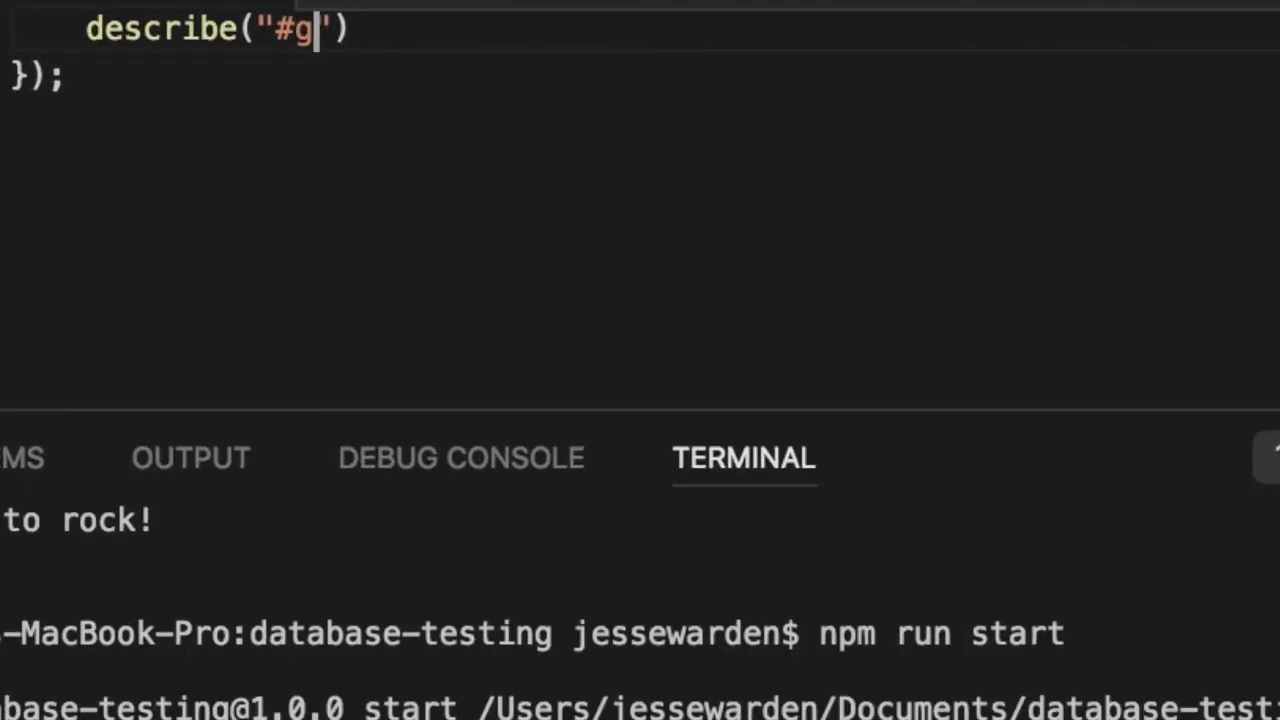
{"action": "type", "text": "etData\", ()=>"}
{"action": "type", "text": "it('should work', ()="}
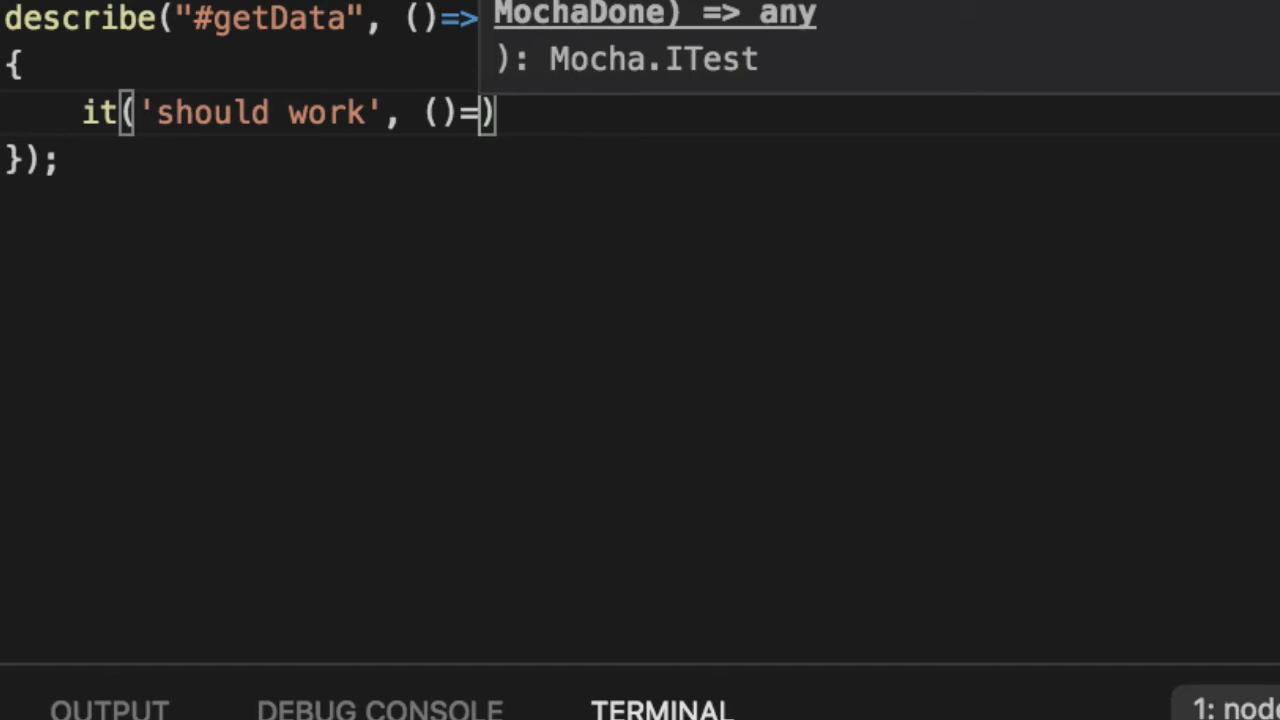
{"action": "type", "text": "async"}
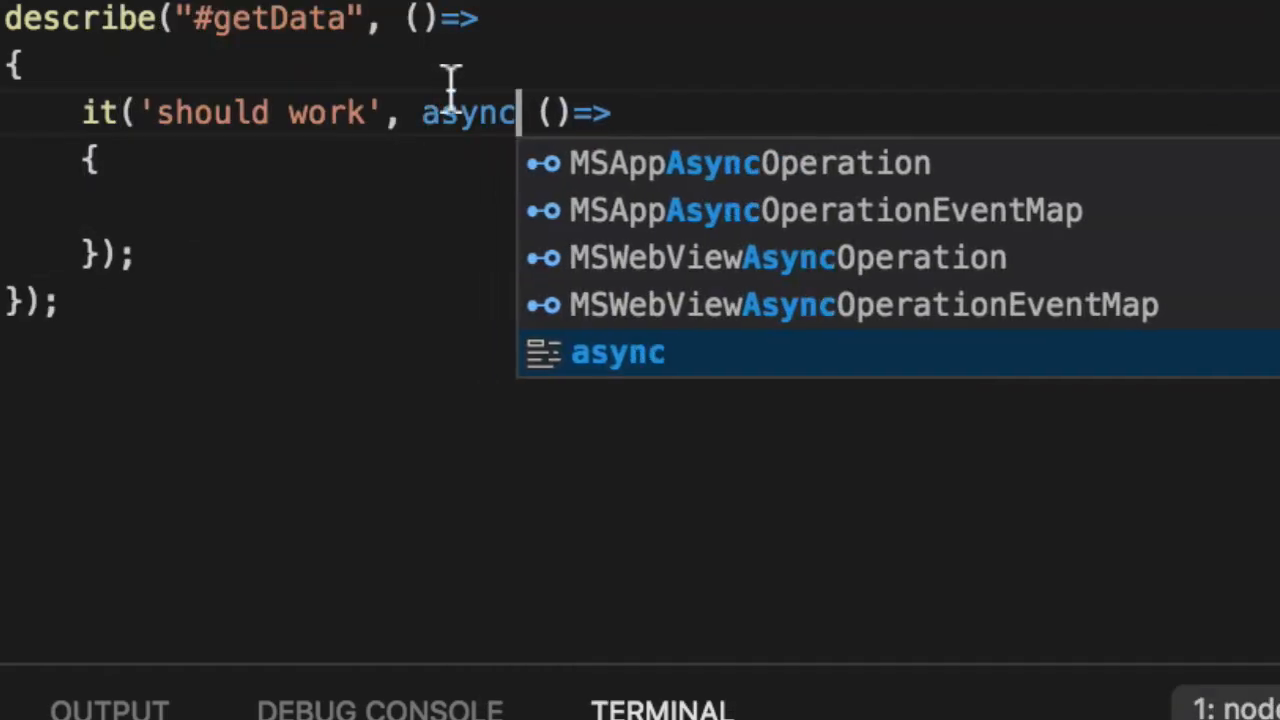
{"action": "key", "text": "Escape"}
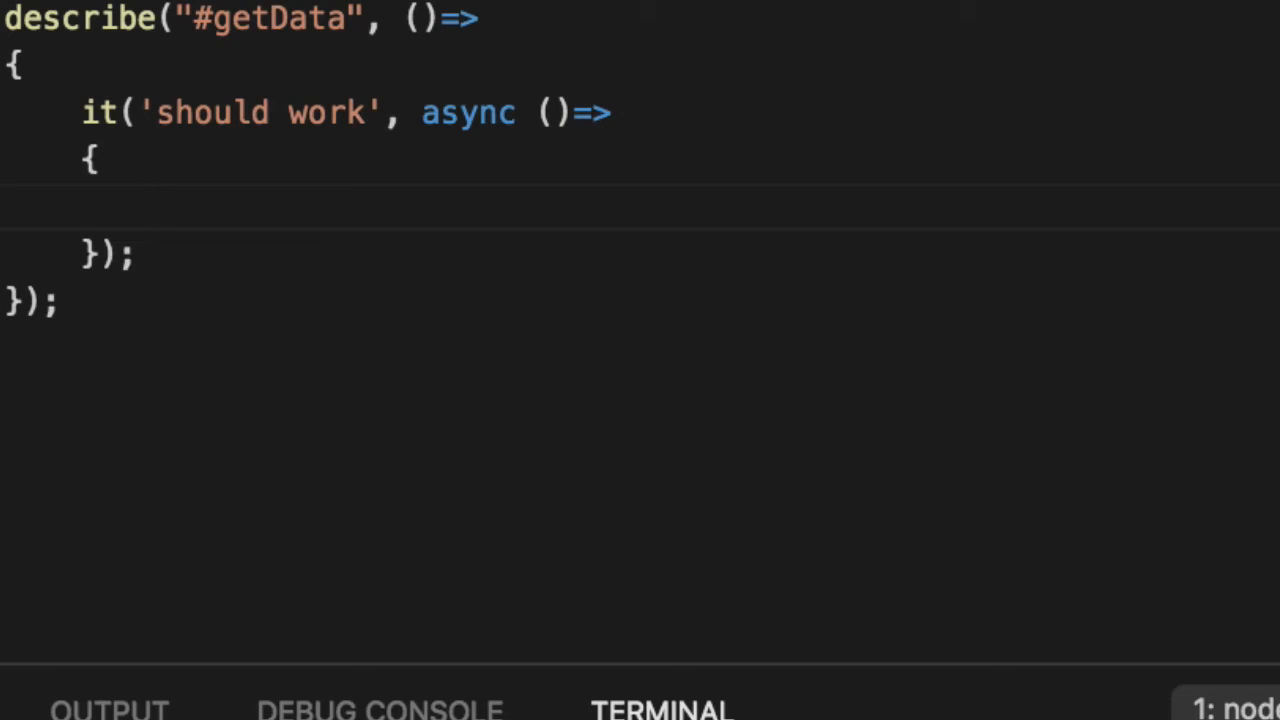
{"action": "left_click", "coordinate": [160, 206]}
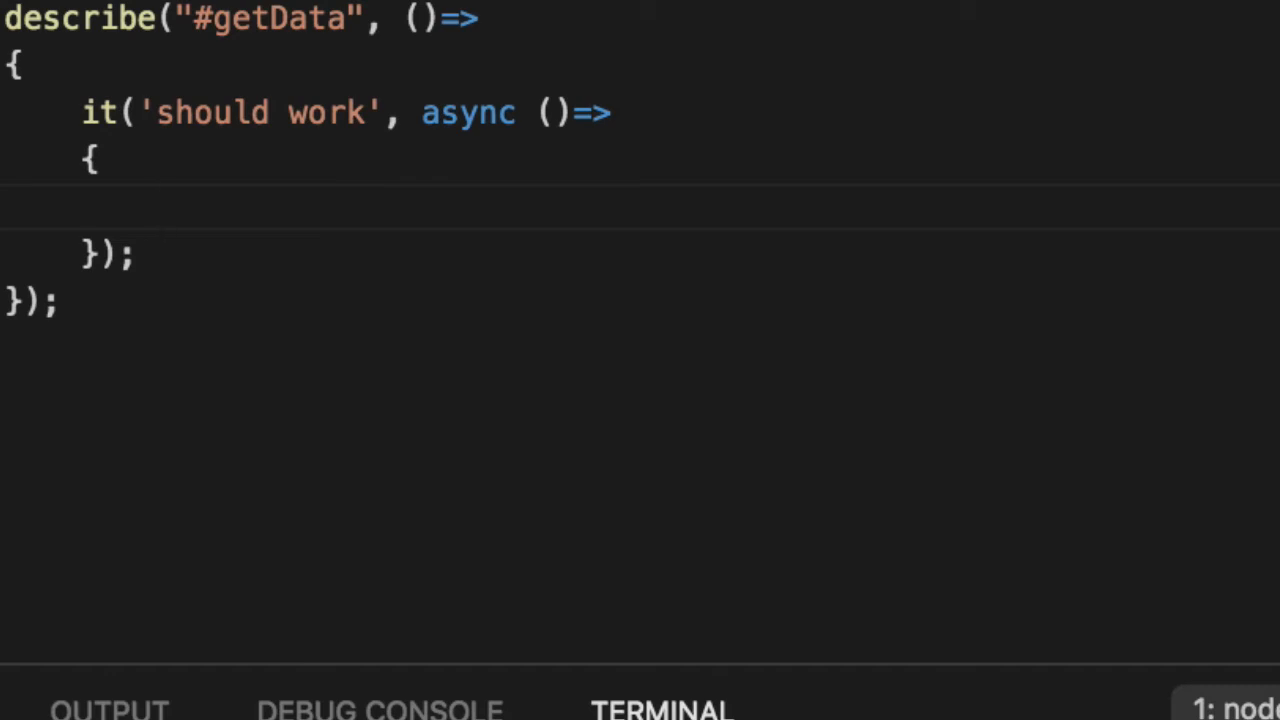
{"action": "type", "text": "let called = f"}
{"action": "type", "text": "await getData()"}
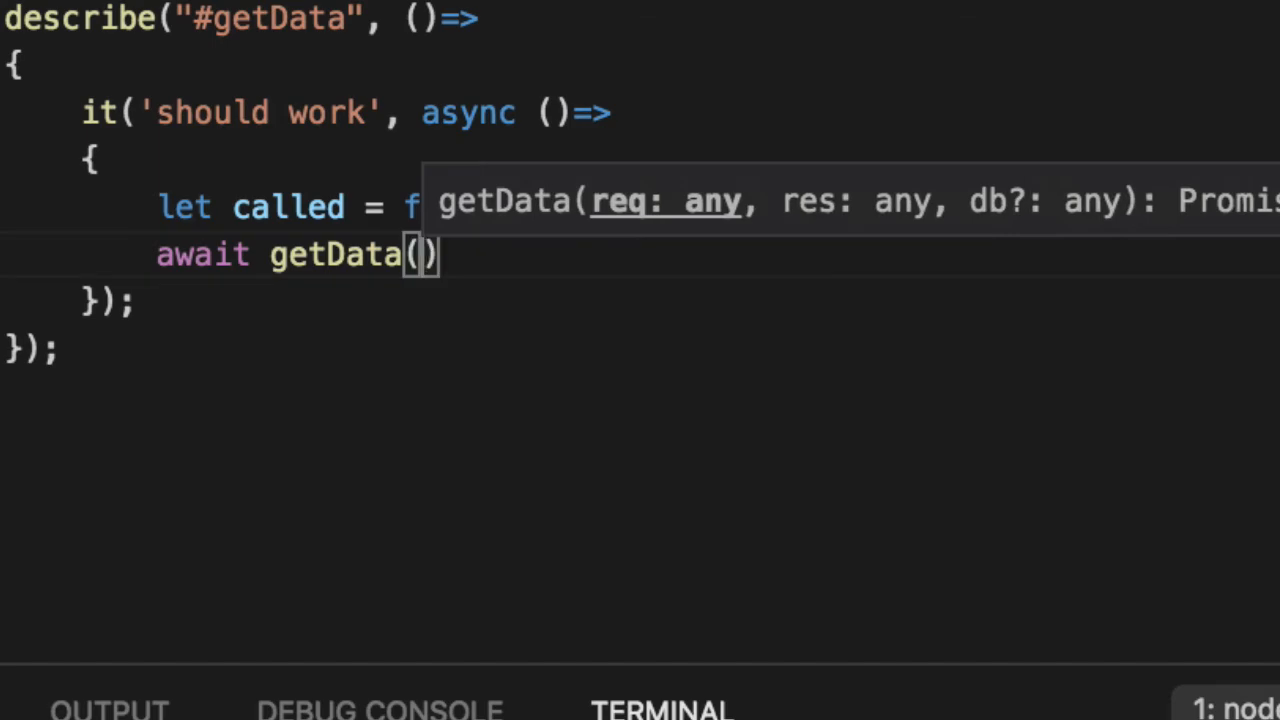
{"action": "scroll", "scroll_direction": "down", "scroll_amount": 3}
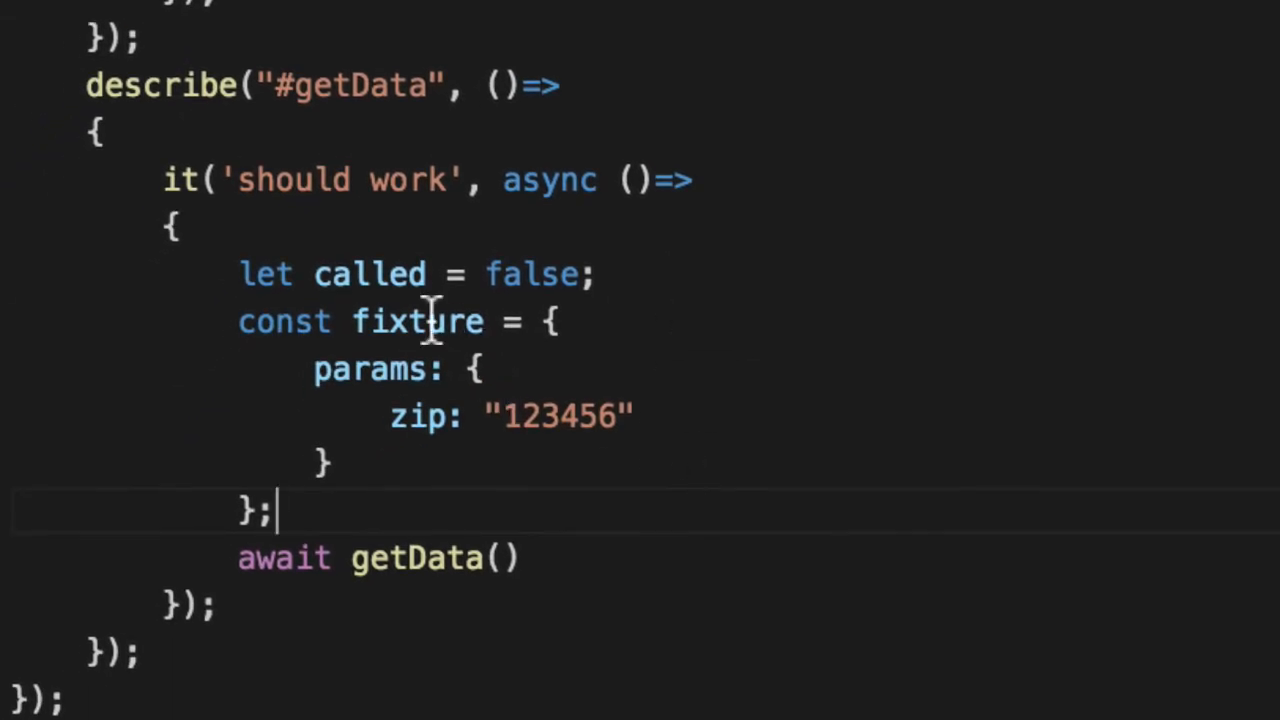
{"action": "type", "text": "mockGoodReq"}
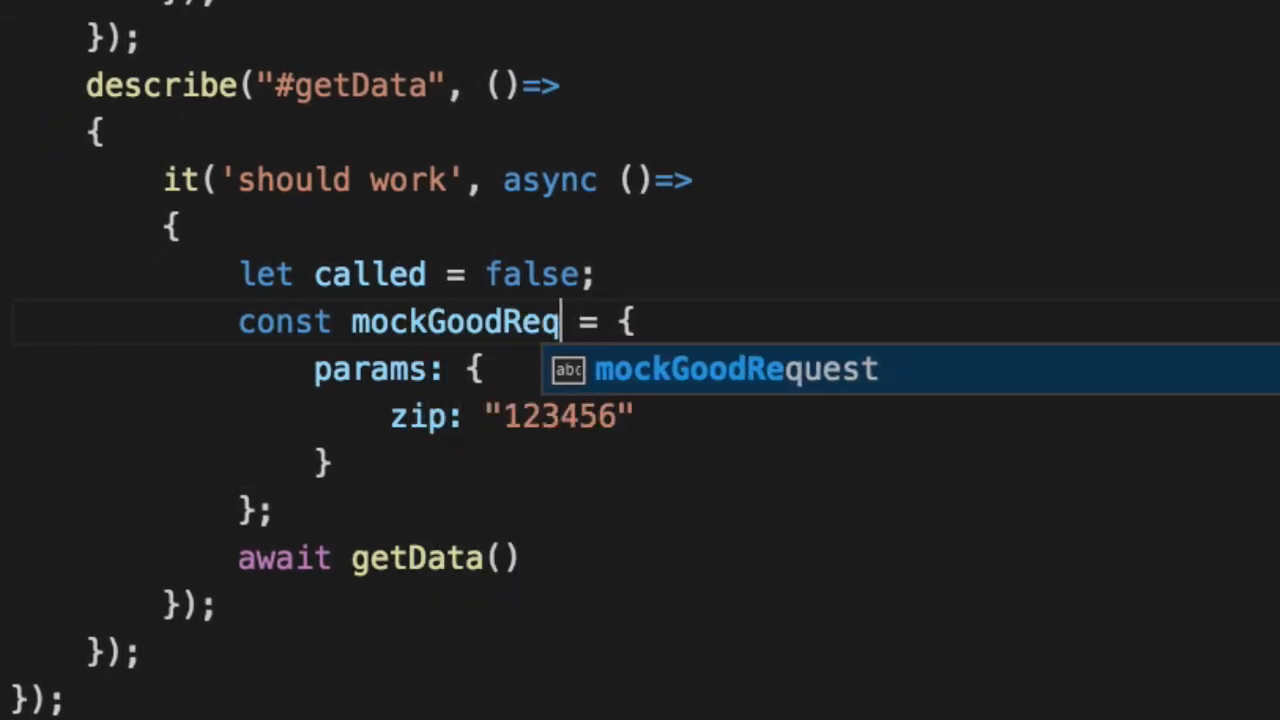
{"action": "key", "text": "Tab"}
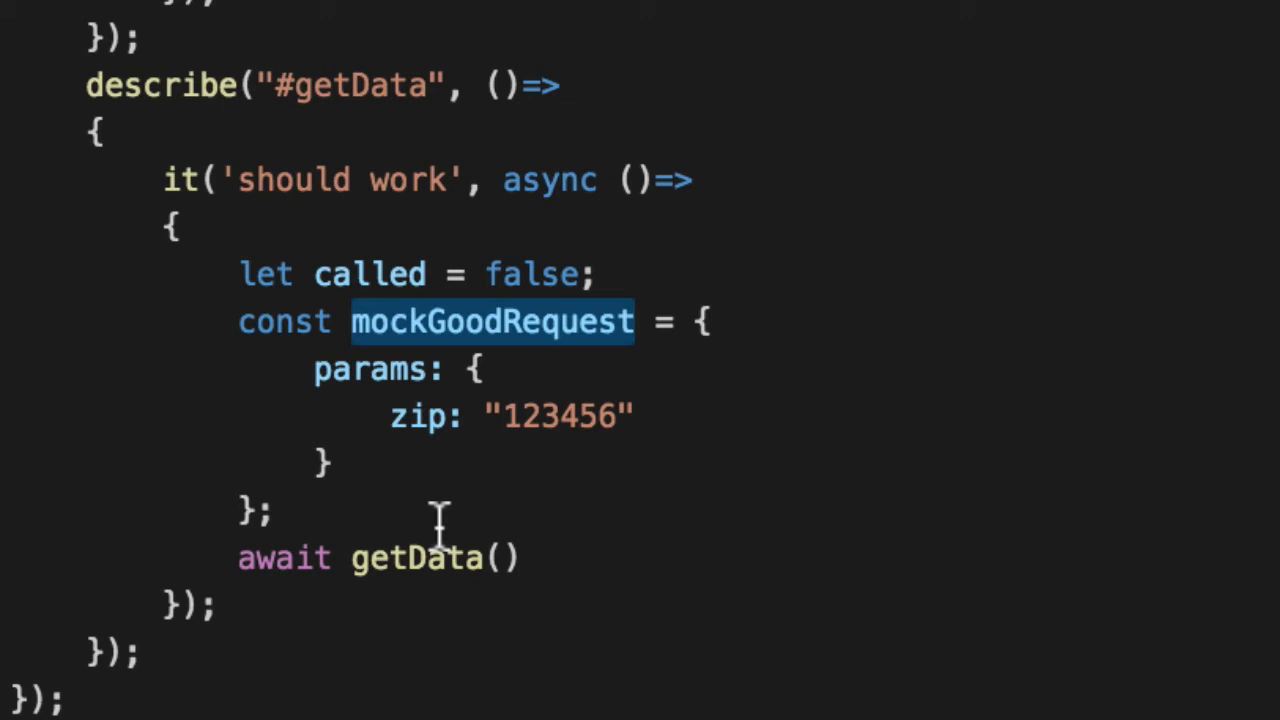
Add mockGoodResponse with a send function that marks called
{"action": "type", "text": "const mock"}
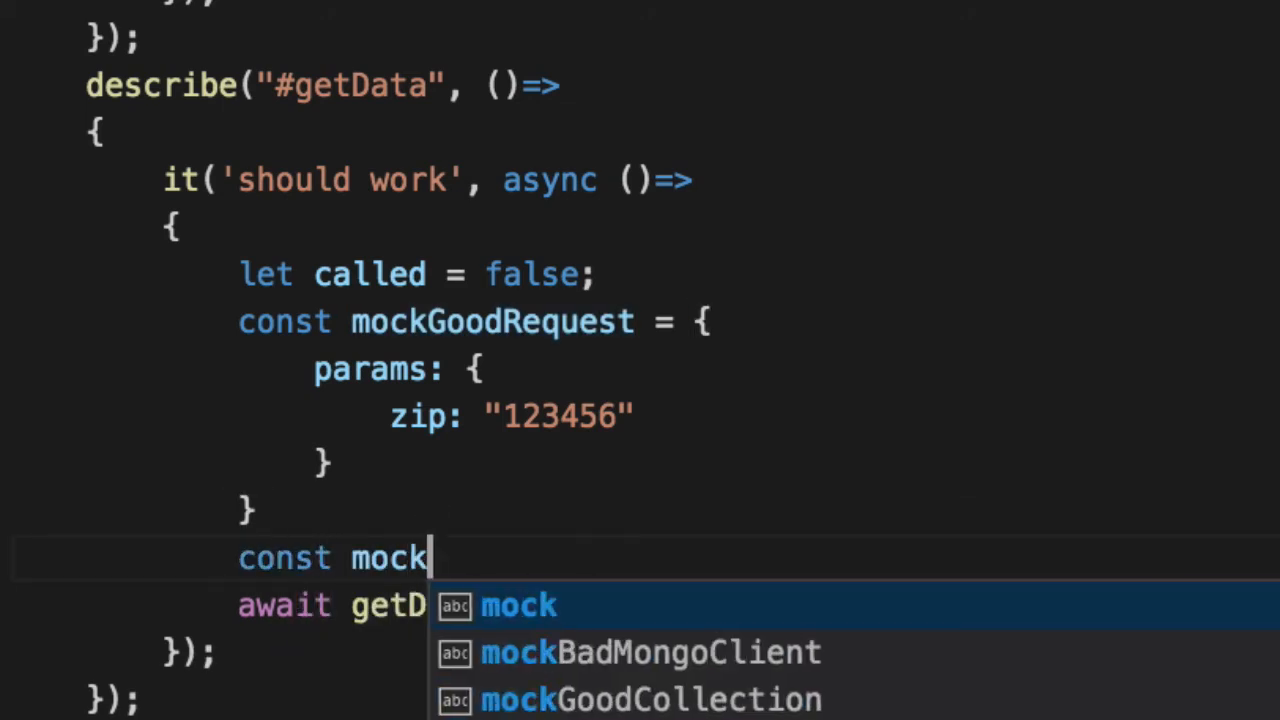
{"action": "type", "text": "GoodResponse ="}
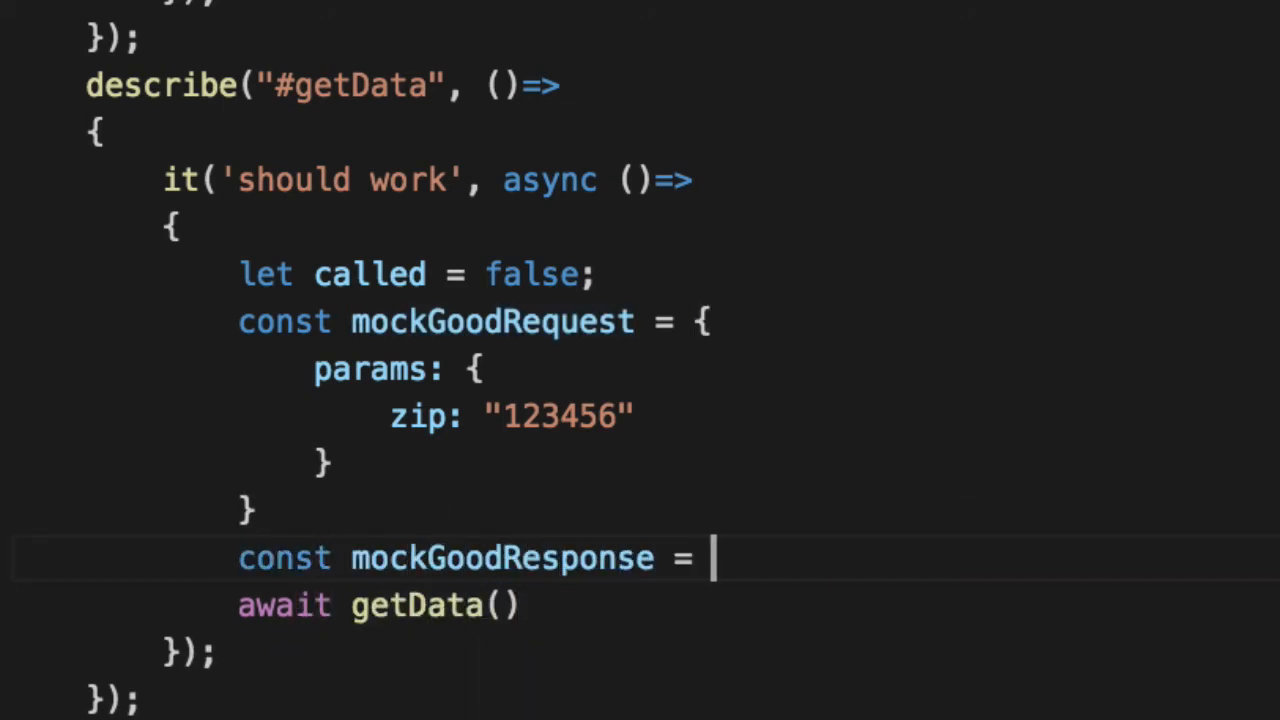
{"action": "type", "text": "{"}
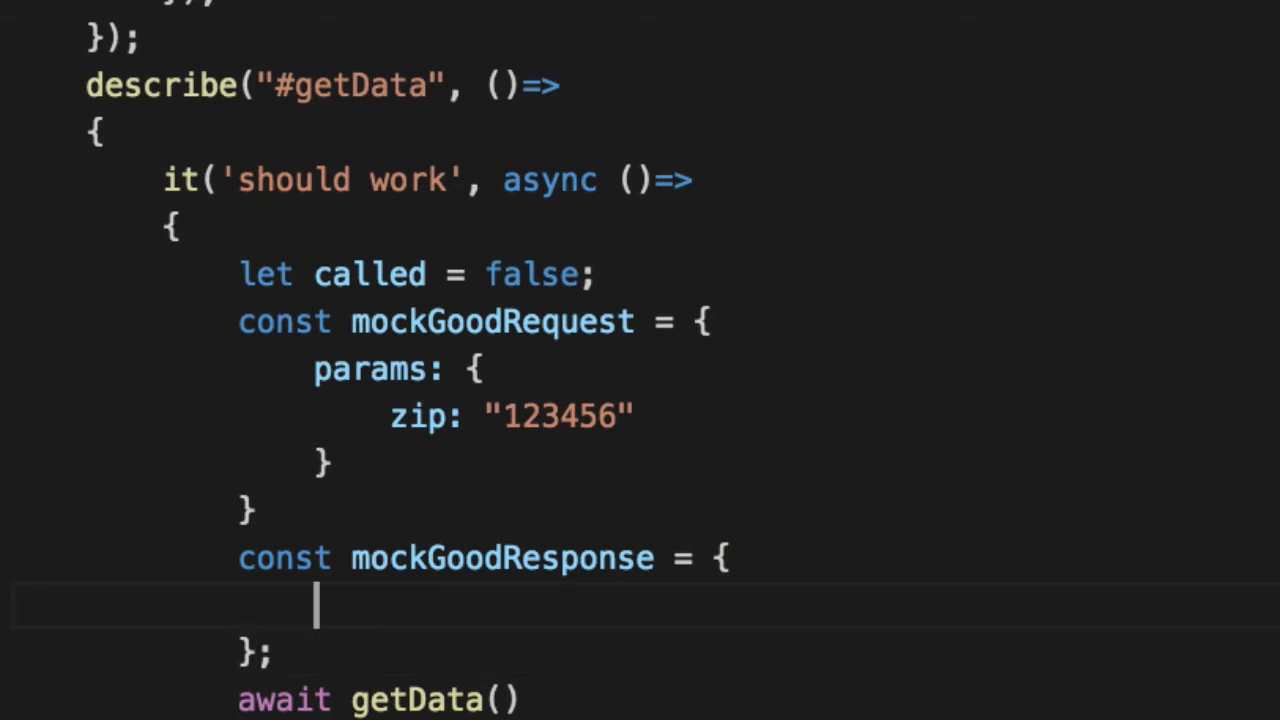
{"action": "type", "text": "send"}
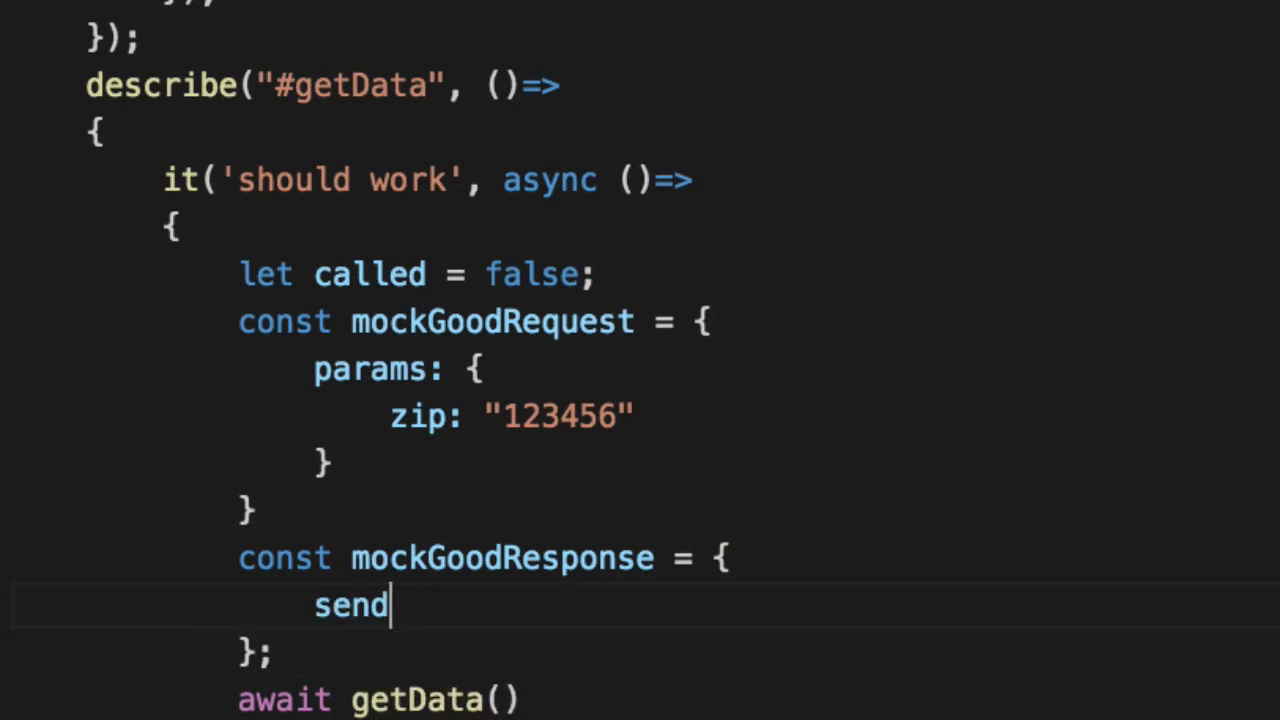
{"action": "type", "text": ": ()=>"}
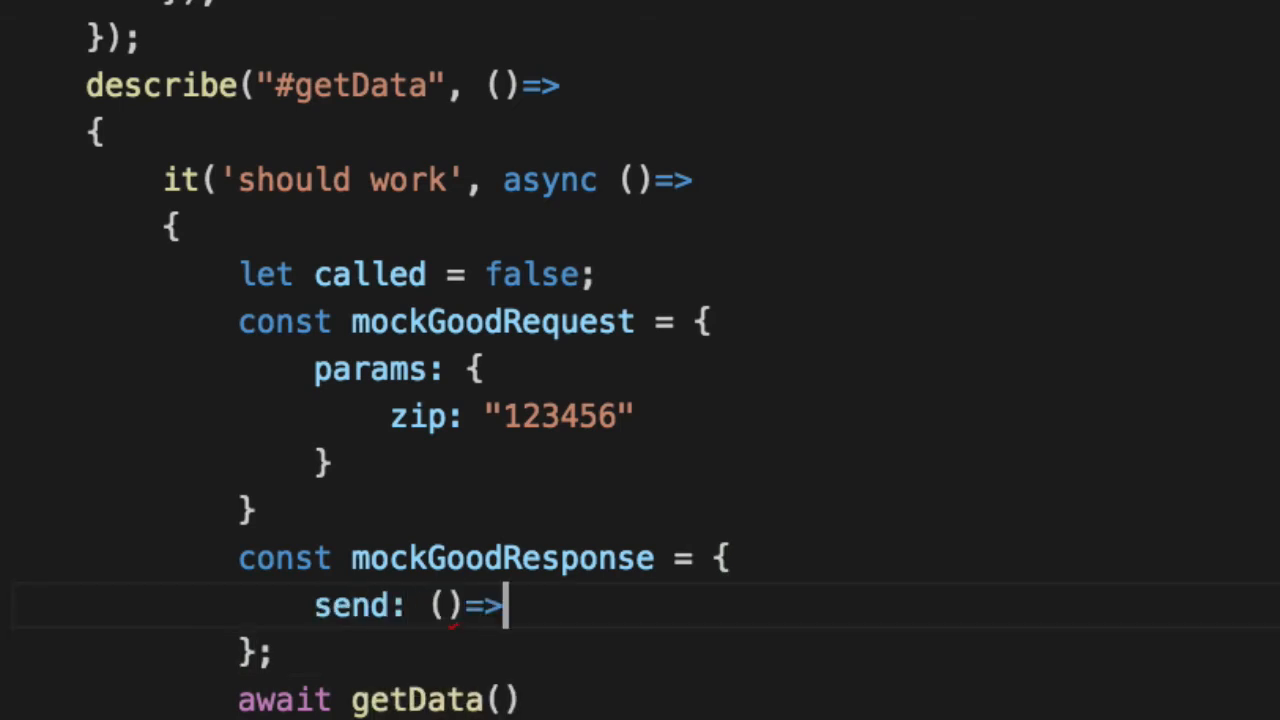
{"action": "key", "text": "Enter"}
{"action": "type", "text": "called = true;"}
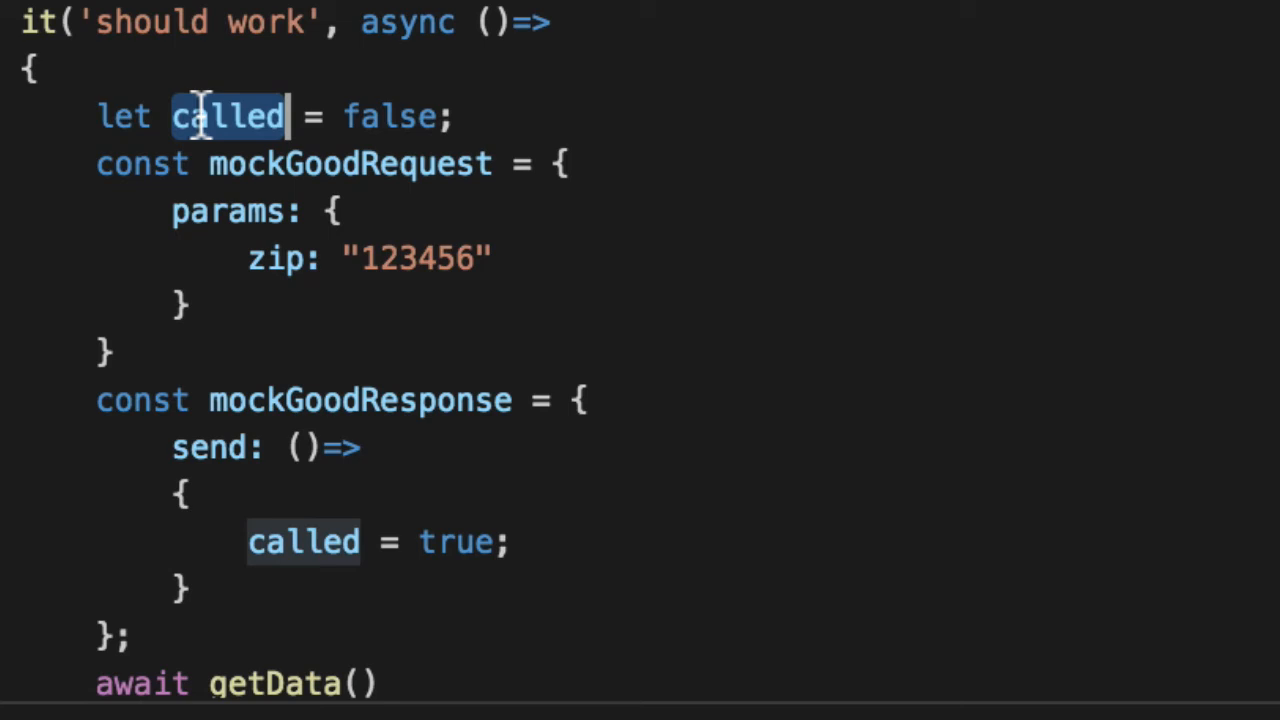
{"action": "mouse_move", "coordinate": [850, 524]}
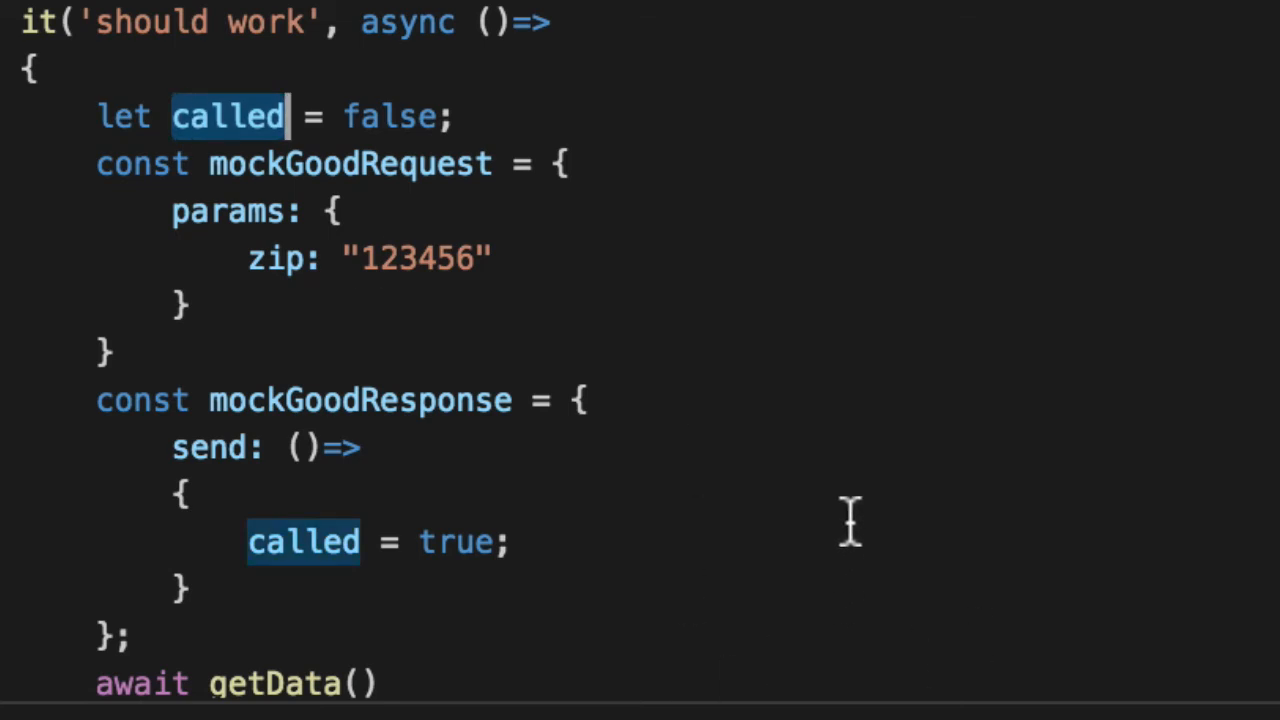
{"action": "scroll", "scroll_direction": "down", "scroll_amount": 3}
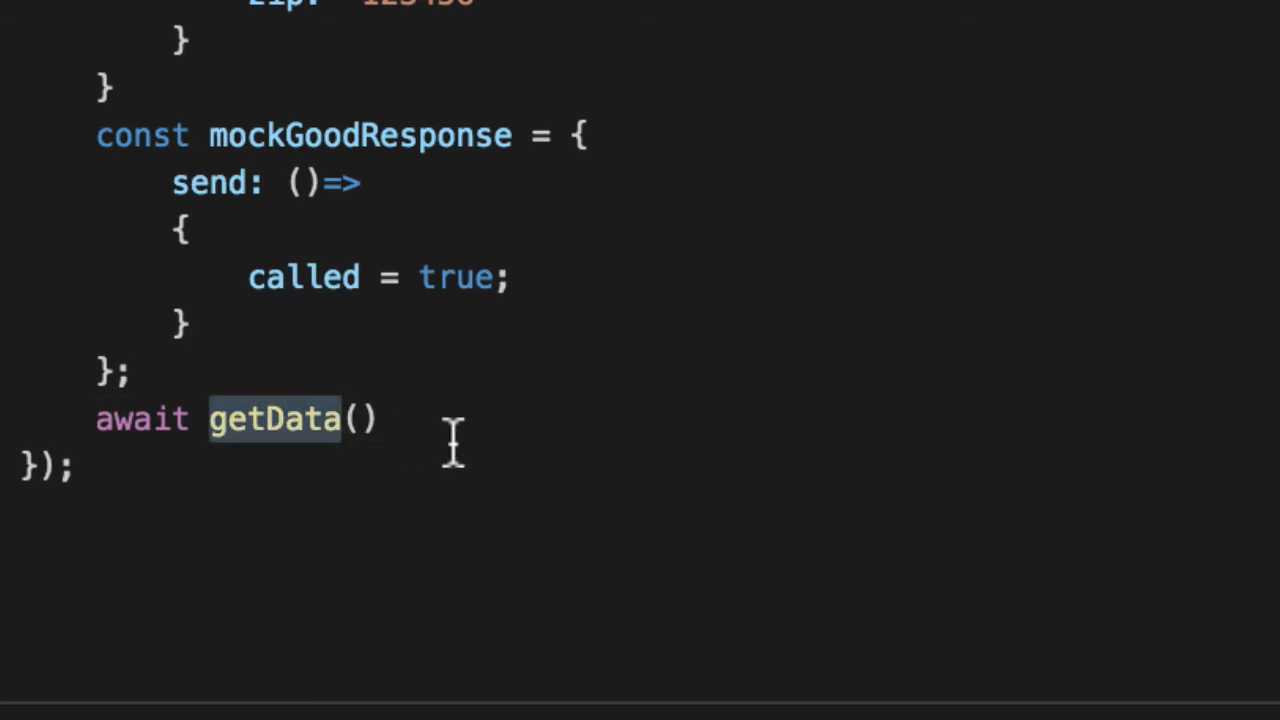
Await getData(mockGoodRequest, mockGoodResponse, mockGoodDBCollection) and assert called.should.be.true
{"action": "type", "text": "m"}
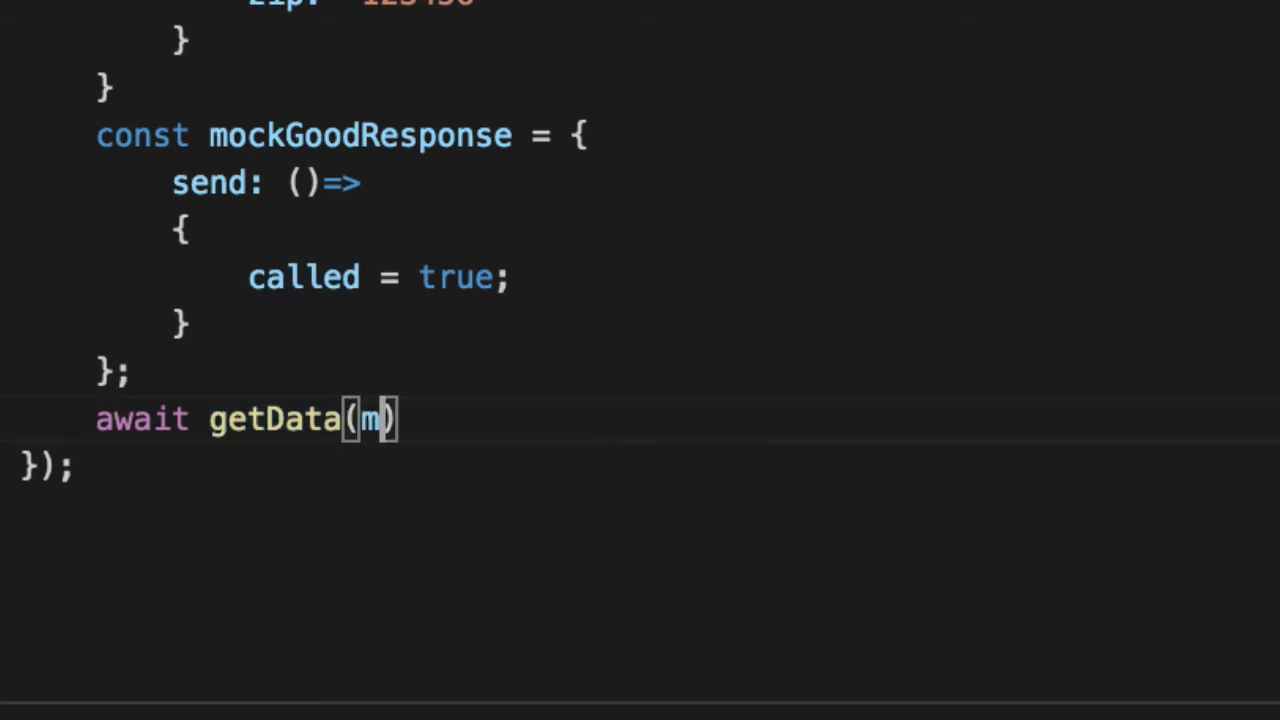
{"action": "type", "text": "ockGoodRequest"}
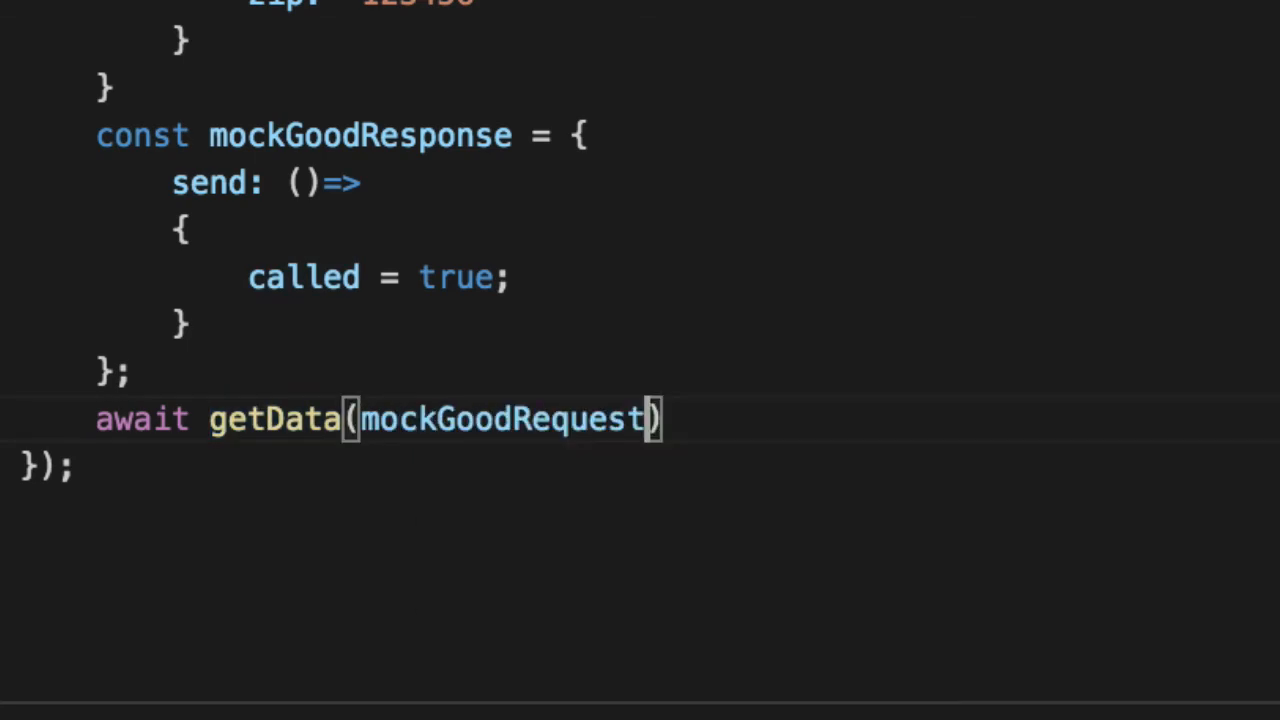
{"action": "type", "text": ", mockGoodResponse"}
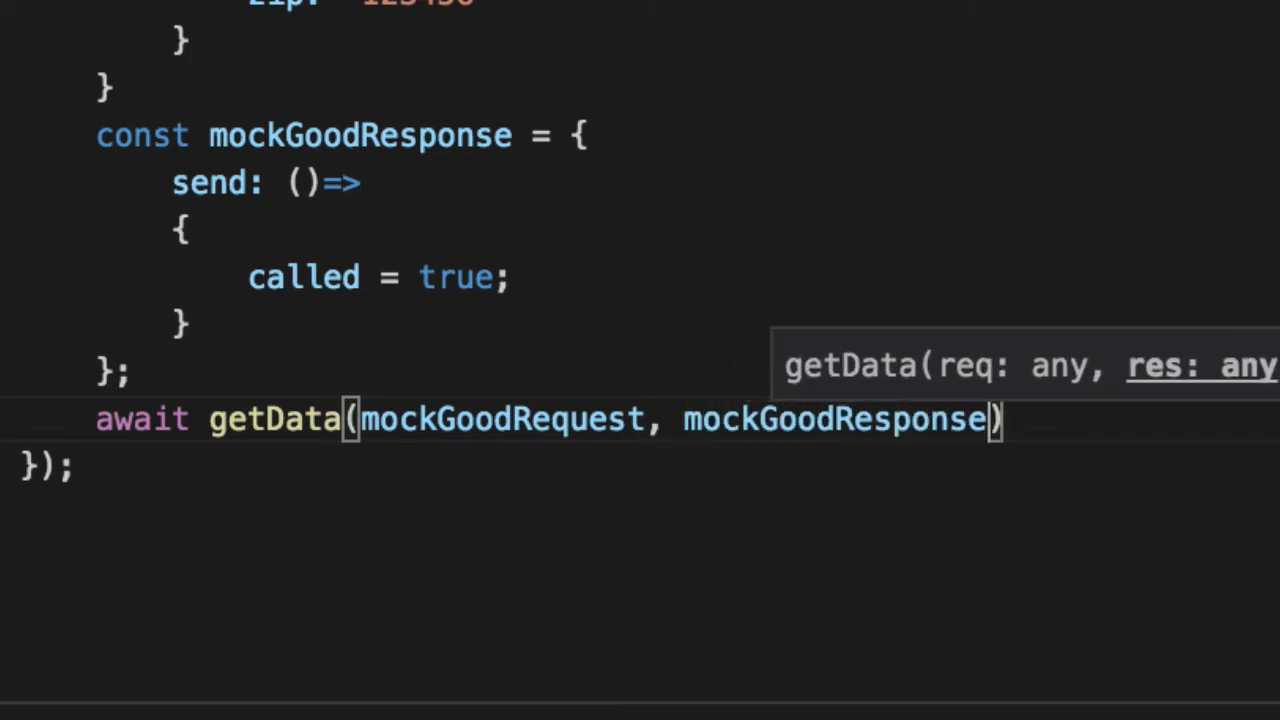
{"action": "type", "text": ", mockGoodDBCollection"}
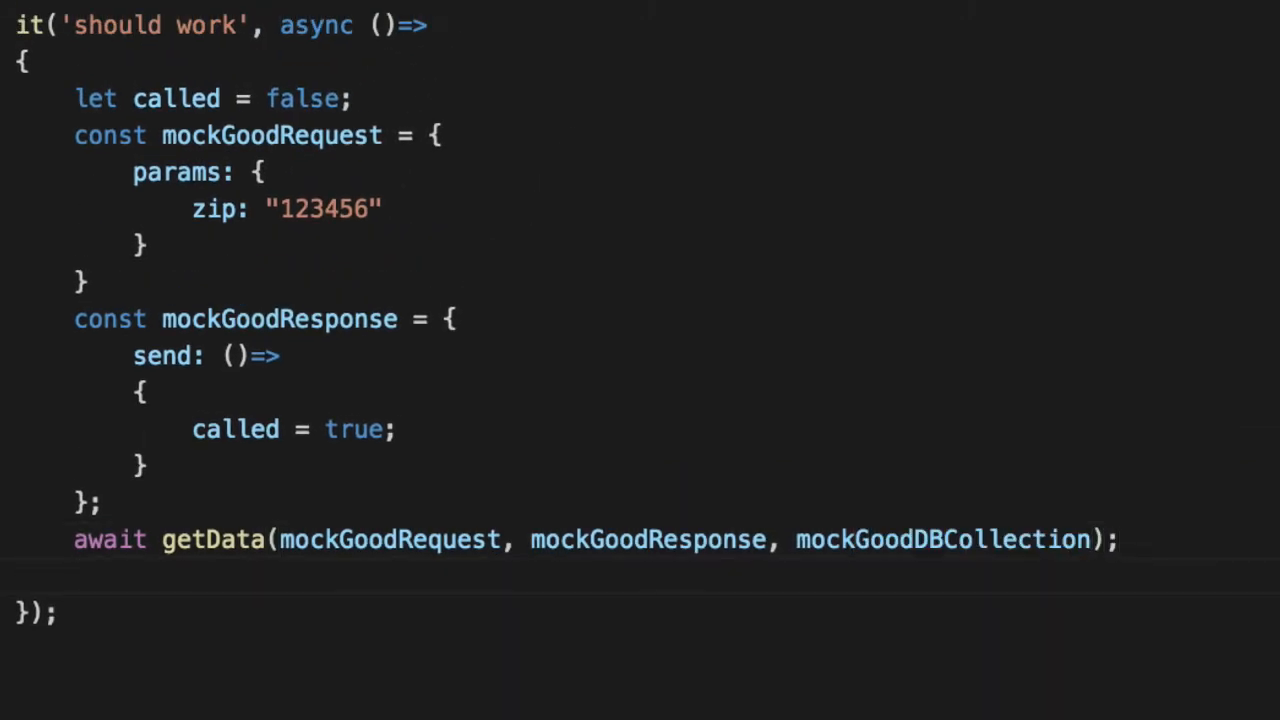
{"action": "type", "text": "called.s"}
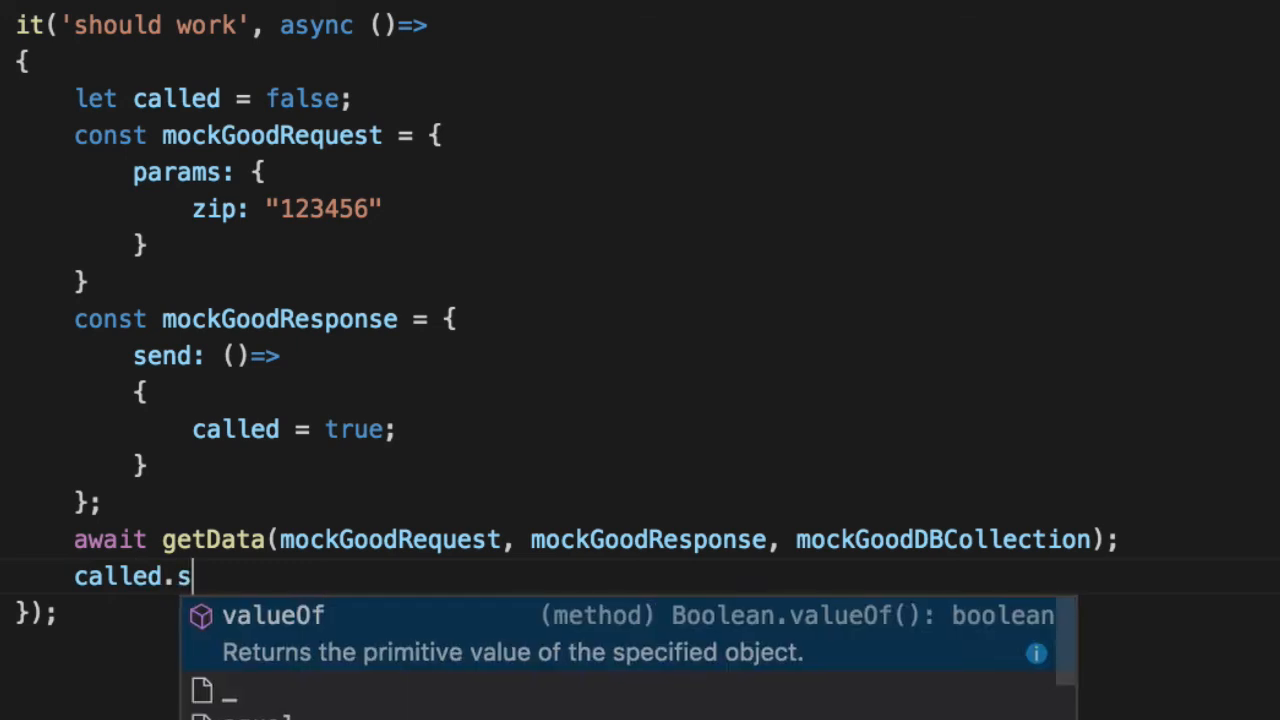
{"action": "type", "text": "houd.be.true;"}
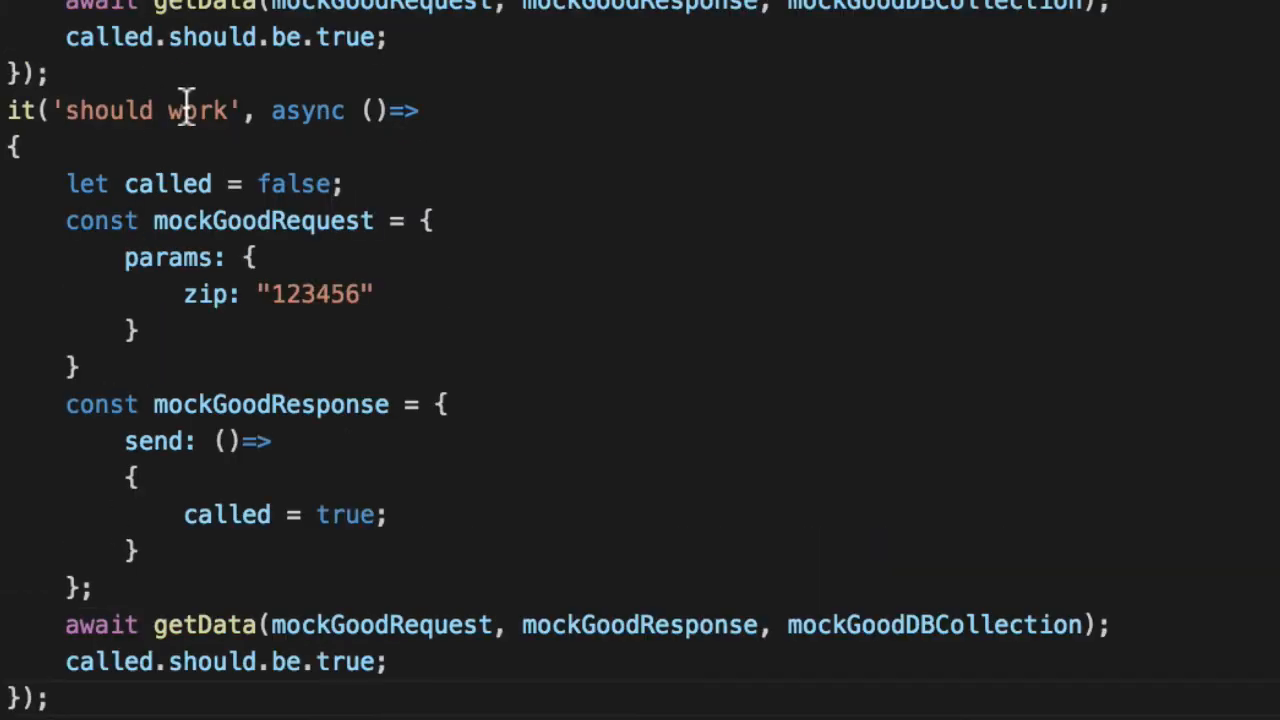
Rename the duplicate to 'should fail', pass undefined as request and log "bad data:" in mockBadResponse
{"action": "type", "text": "fail"}
{"action": "type", "text": "Ba"}
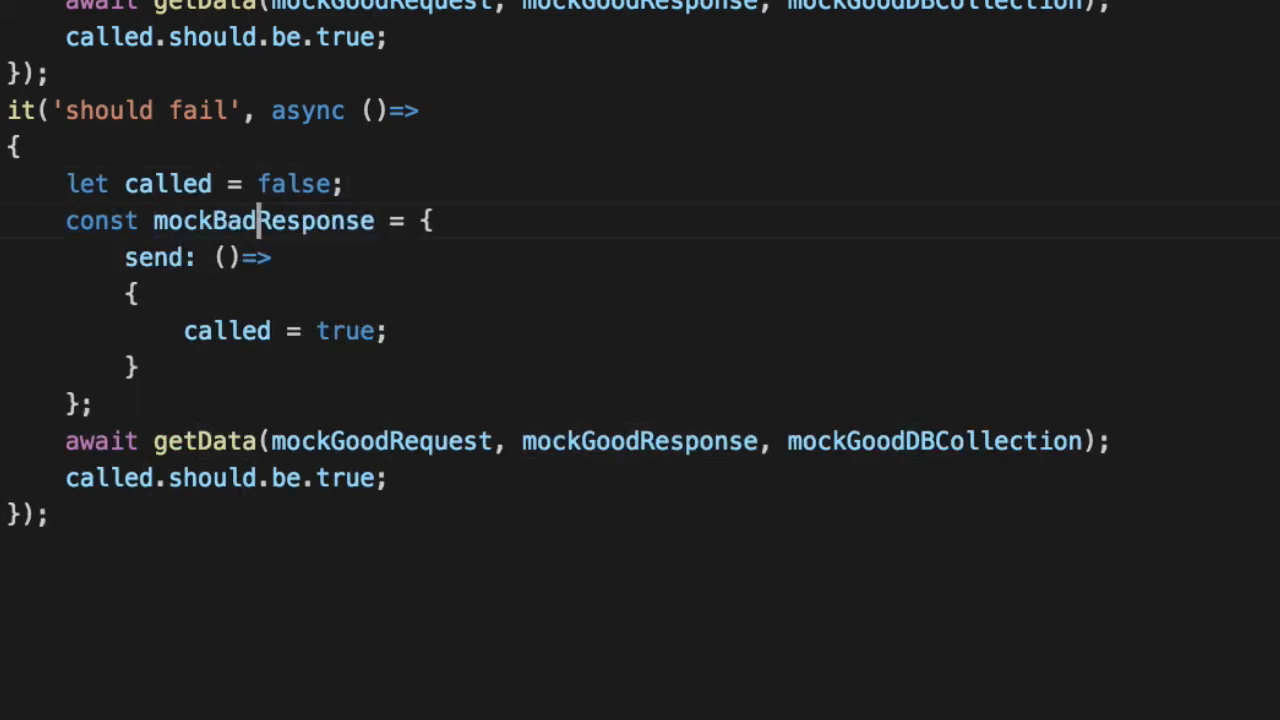
{"action": "mouse_move", "coordinate": [84, 280]}
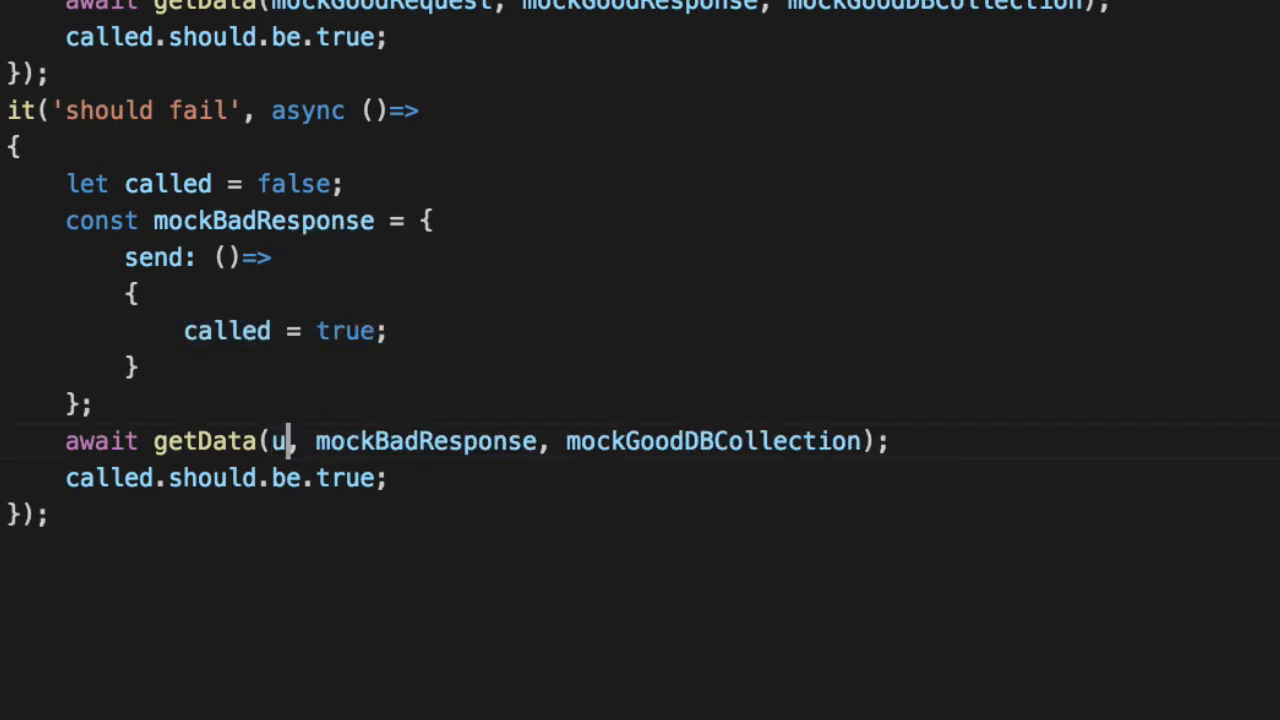
{"action": "type", "text": "ndefined"}
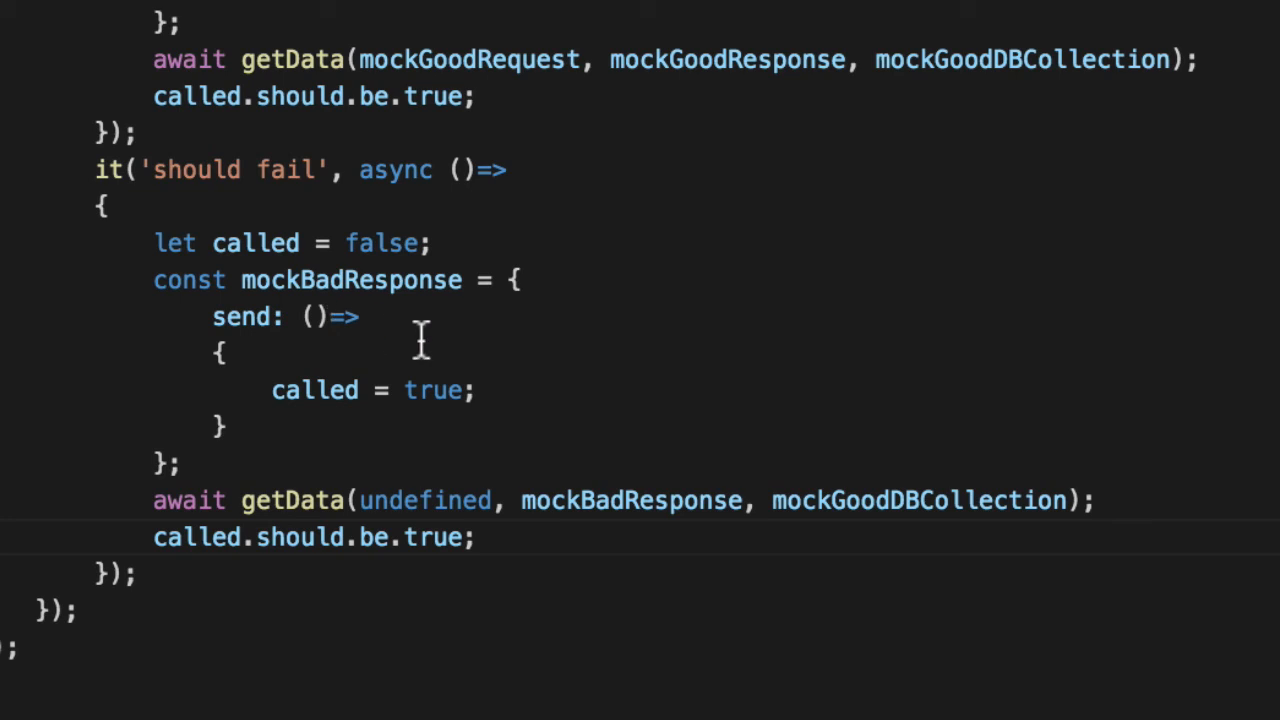
{"action": "type", "text": "o"}
{"action": "type", "text": "log(\""}
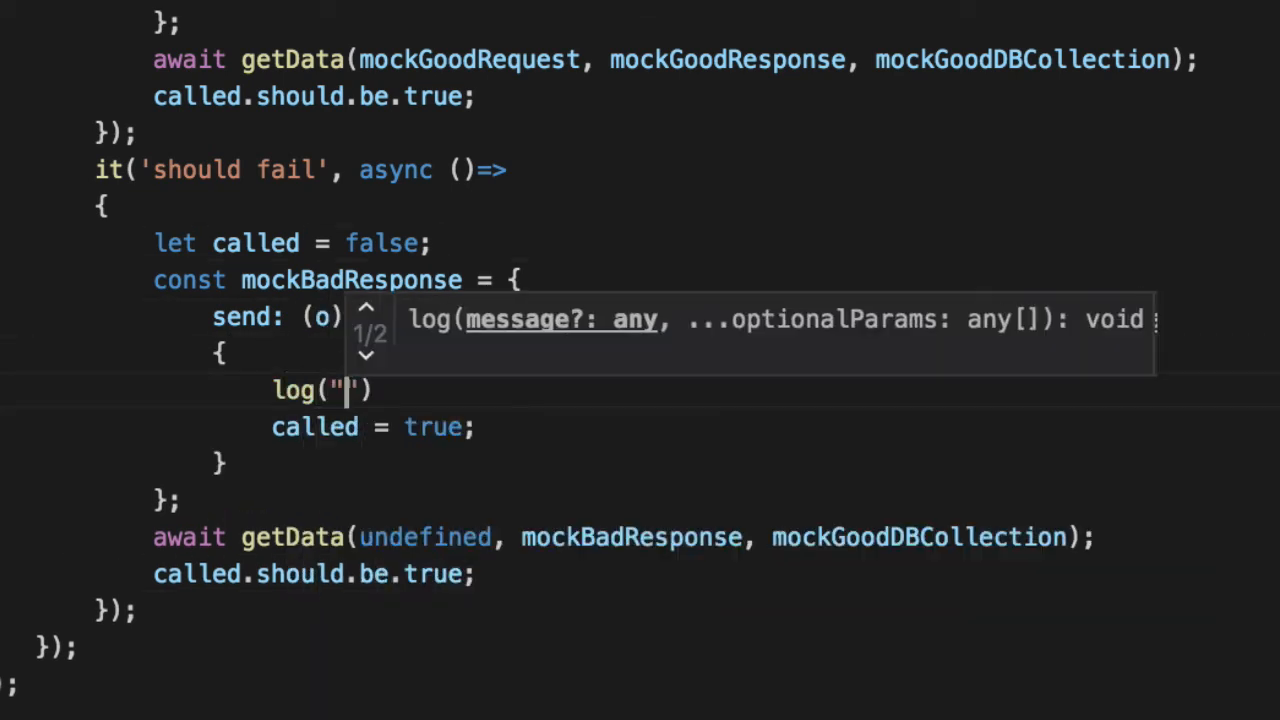
{"action": "type", "text": "bad data:\", o);"}
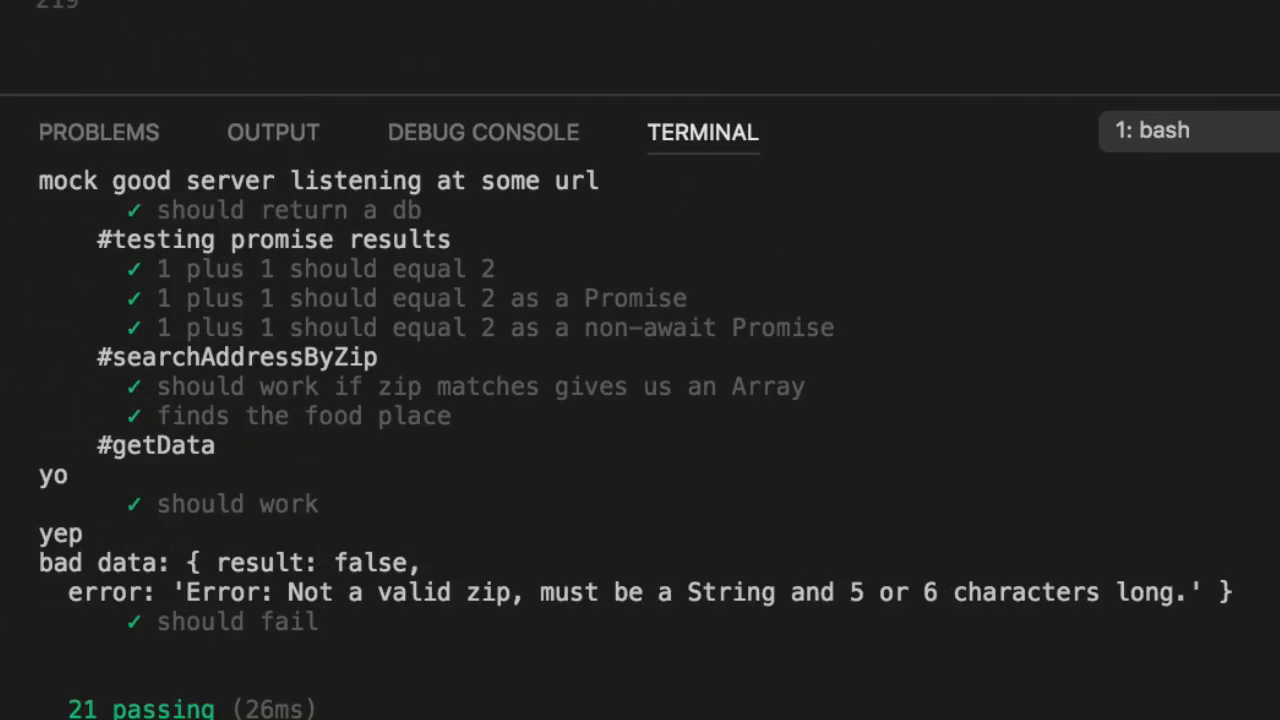
{"action": "left_click_drag", "start_coordinate": [176, 562], "coordinate": [410, 562]}
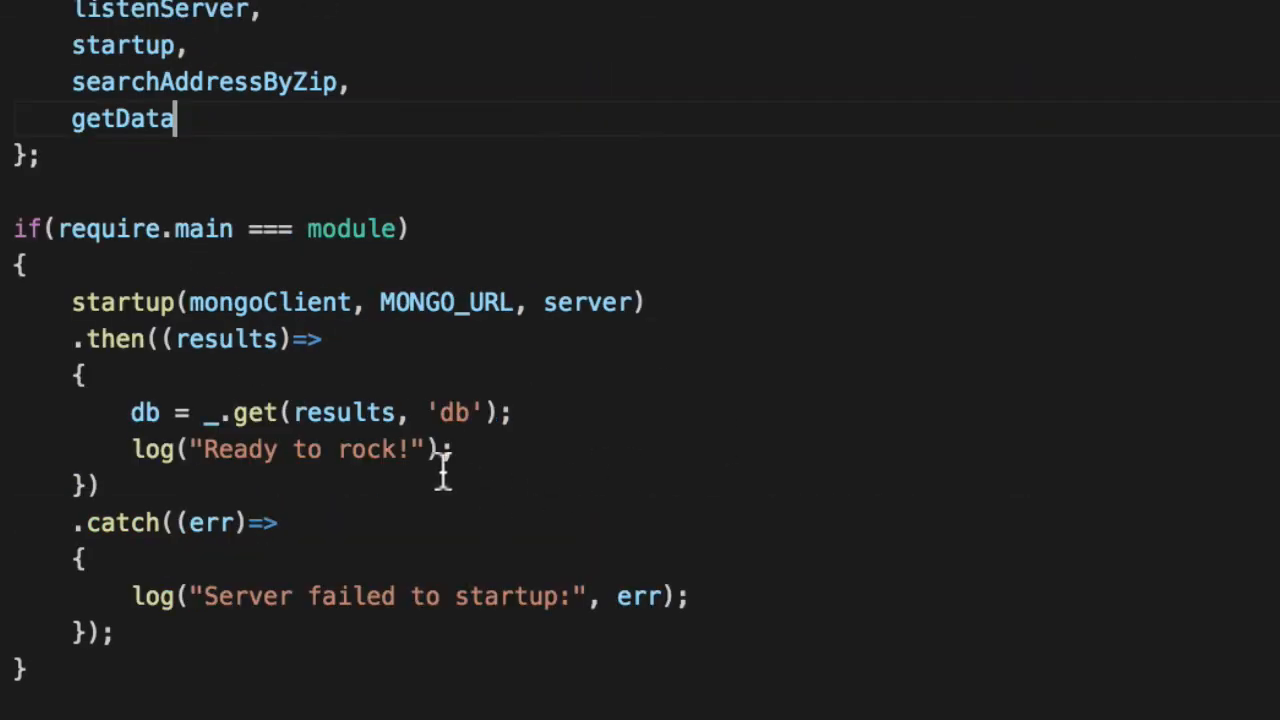
{"action": "scroll", "scroll_direction": "down", "scroll_amount": 3}
{"action": "type", "text": "npm run sho"}
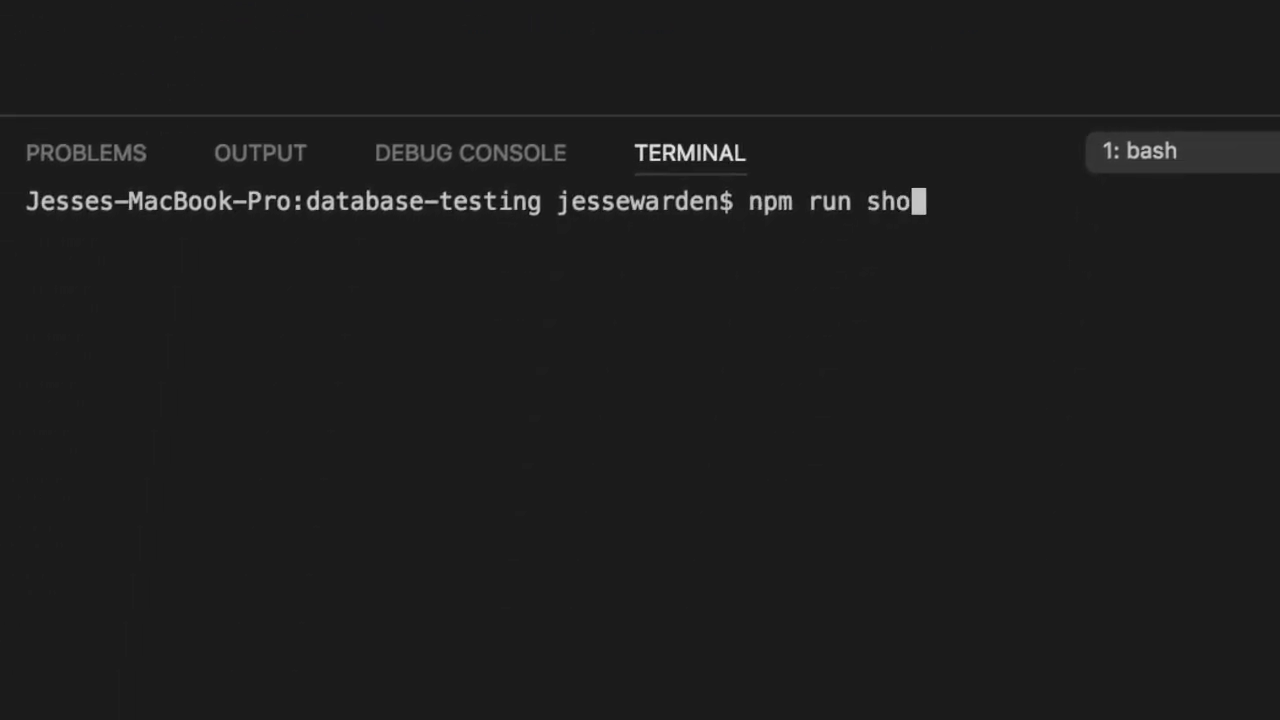
Run npm run coverage && npm run showcov to generate and open the coverage report
{"action": "type", "text": "coverage &&"}
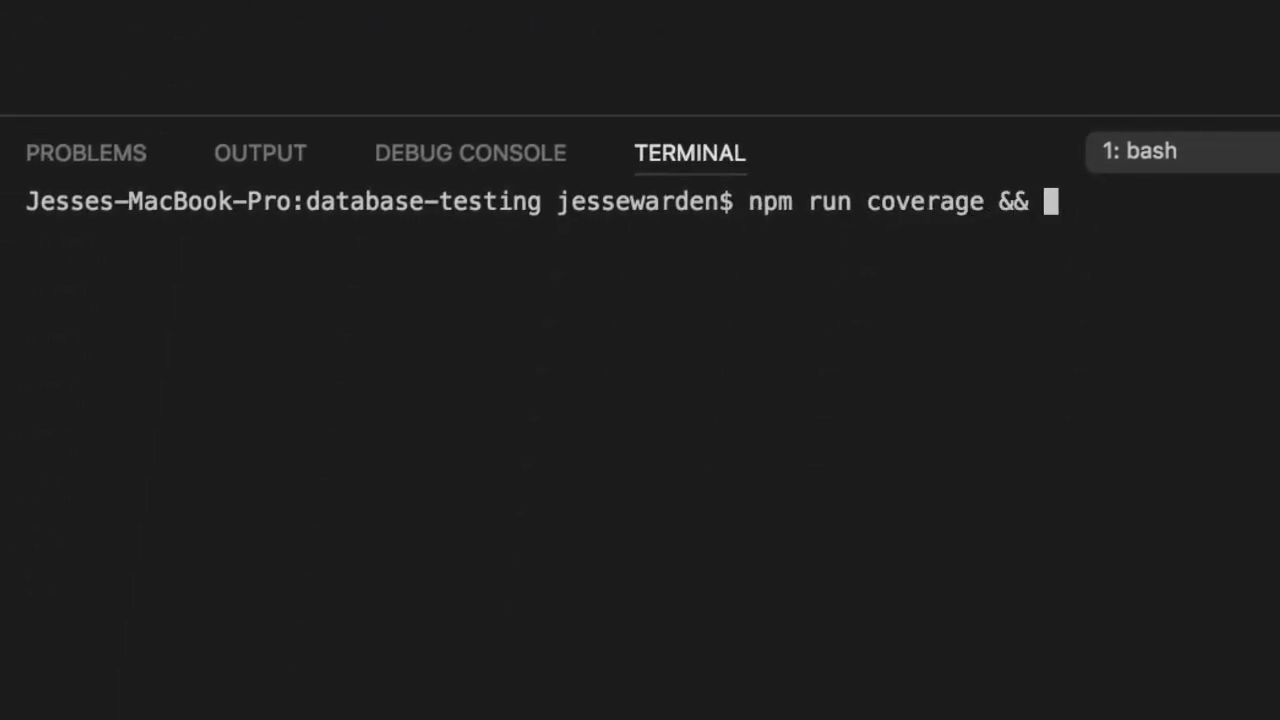
{"action": "type", "text": "npm run"}
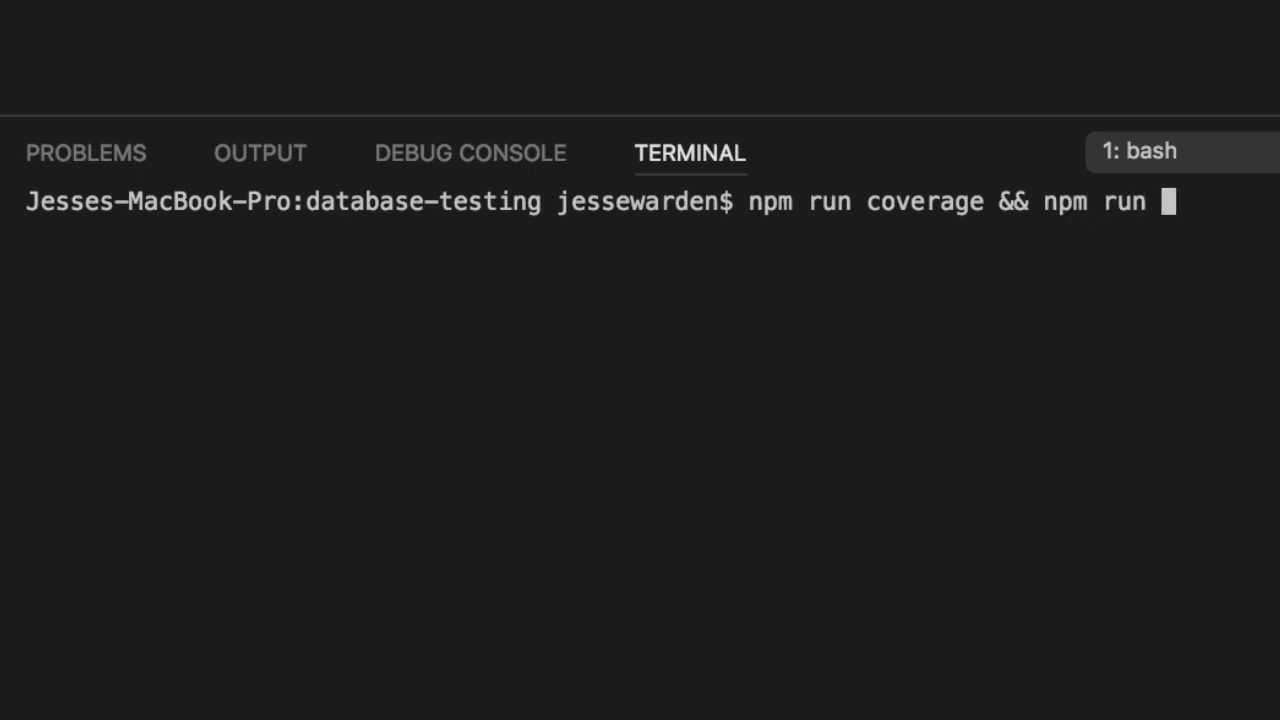
{"action": "type", "text": "showcov"}
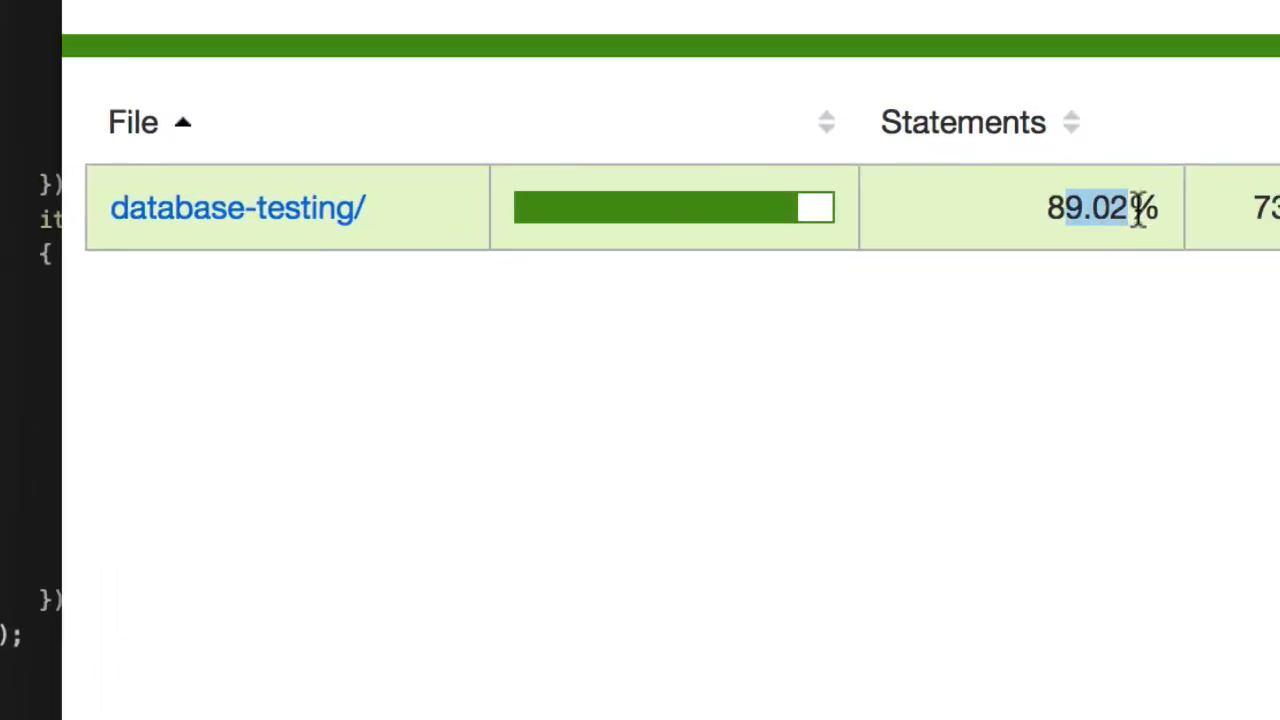
Drill into database-testing/index.js and scroll the annotated source to the uncovered failure(err) line
{"action": "left_click", "coordinate": [236, 206]}
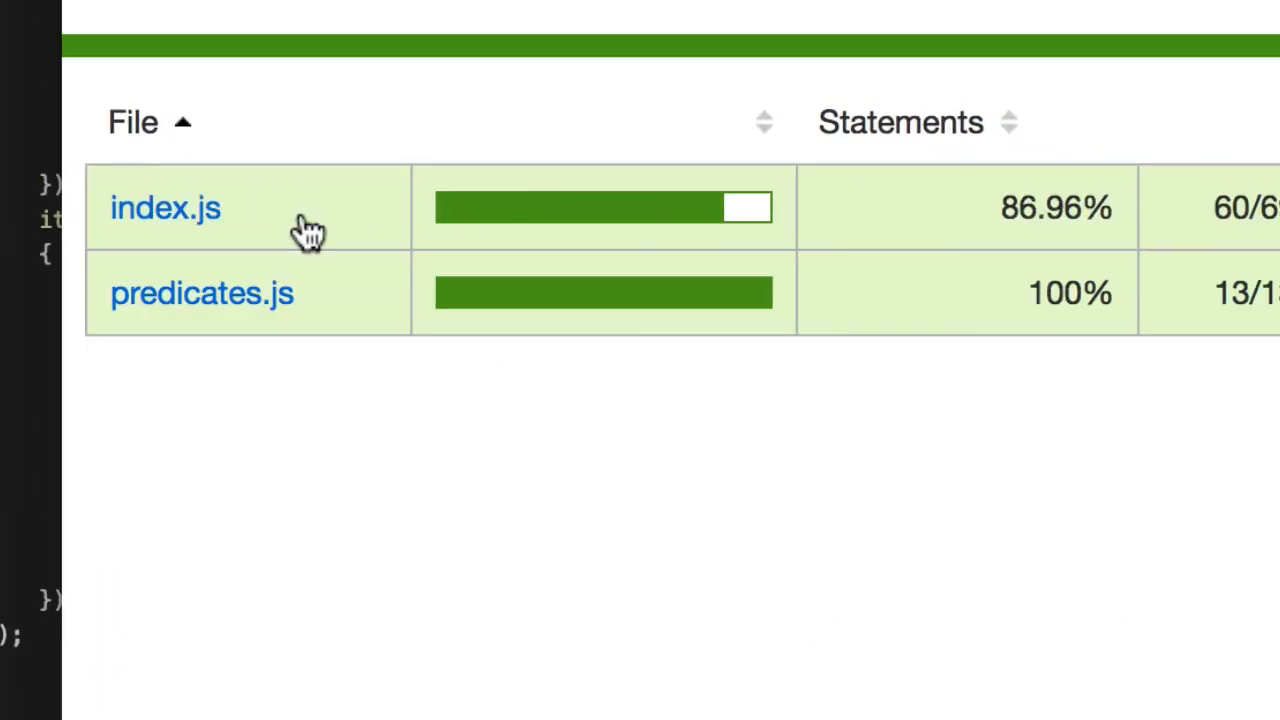
{"action": "left_click", "coordinate": [164, 206]}
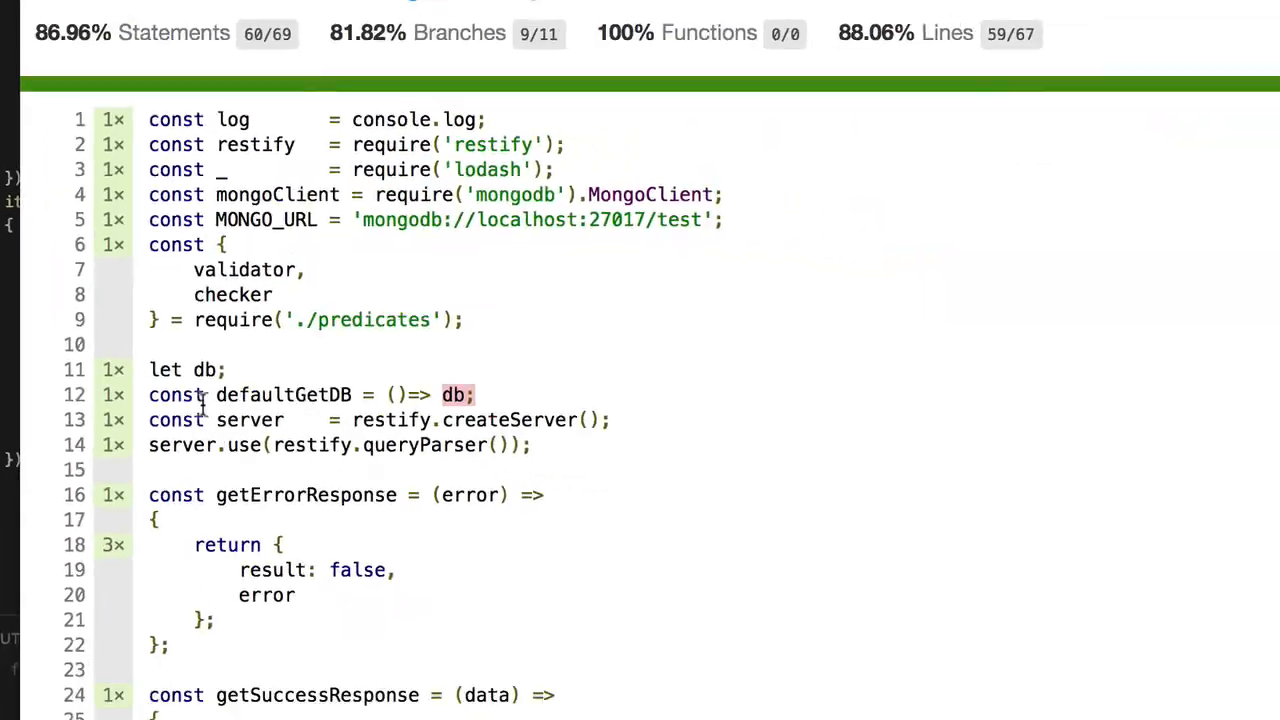
{"action": "scroll", "scroll_direction": "down", "scroll_amount": 3}
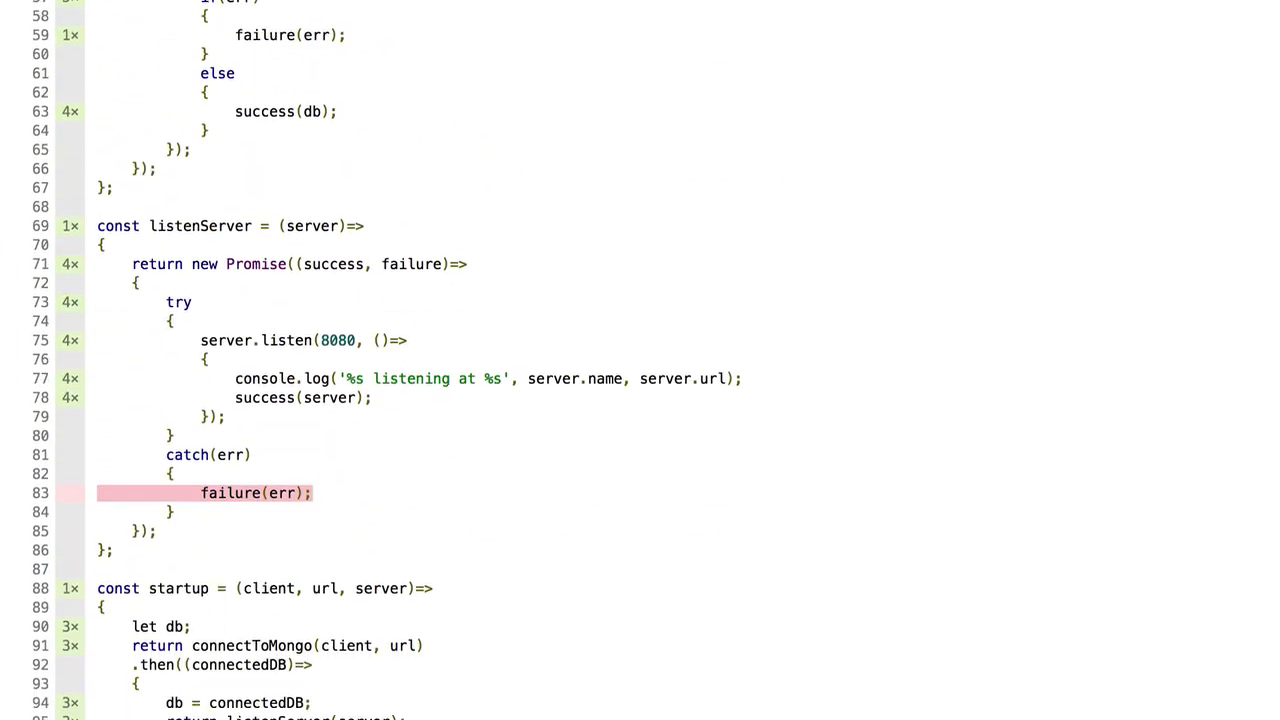
{"action": "scroll", "scroll_direction": "down", "scroll_amount": 3}
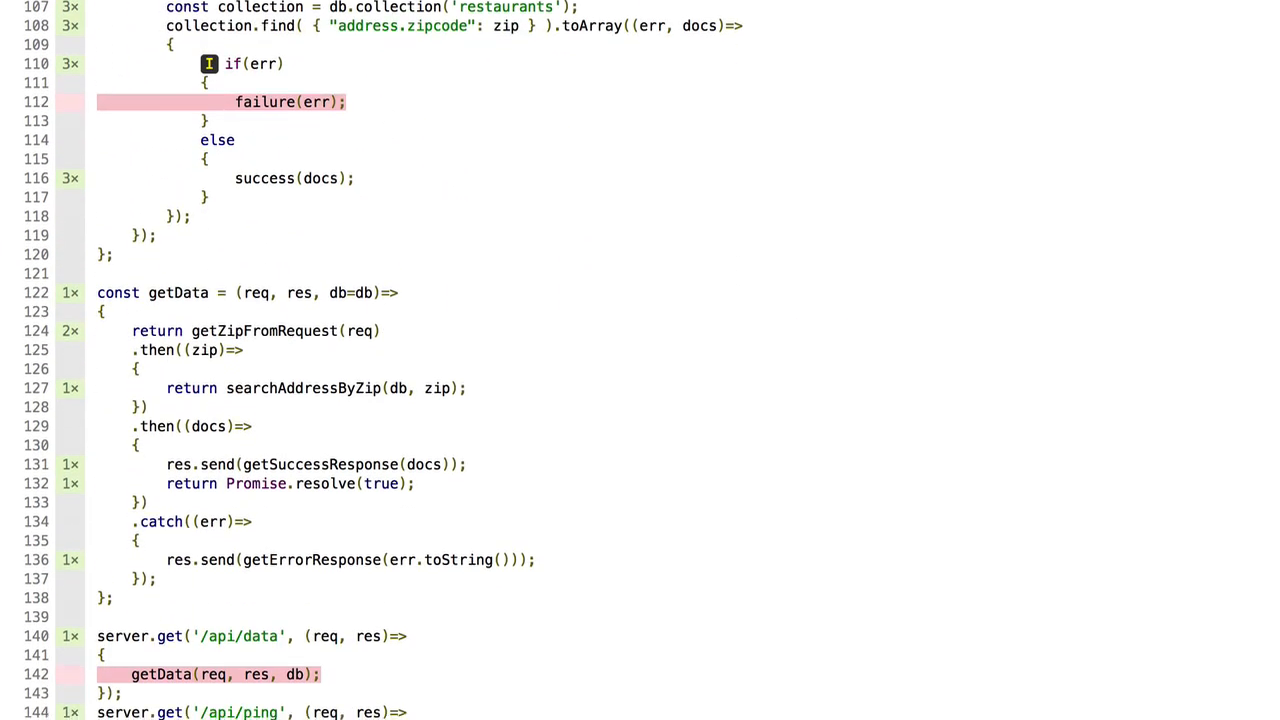
{"action": "scroll", "scroll_direction": "down", "scroll_amount": 3}
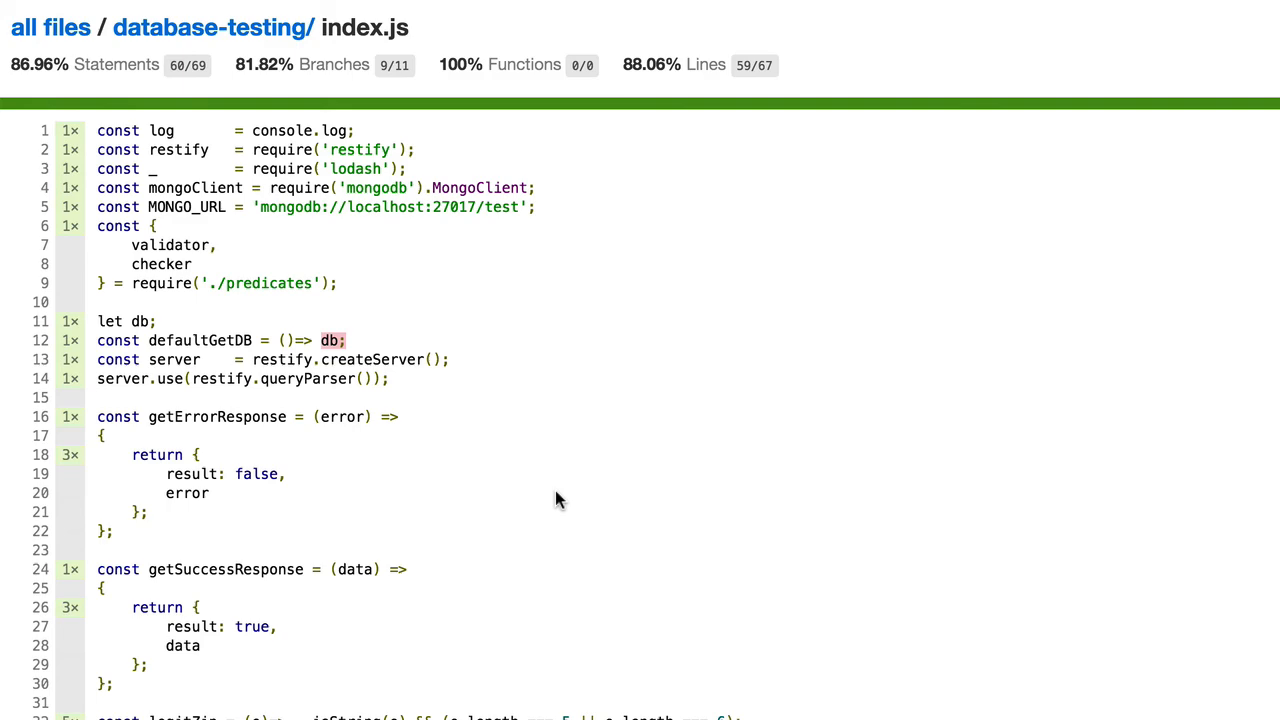
{"action": "scroll", "scroll_direction": "down", "scroll_amount": 3}
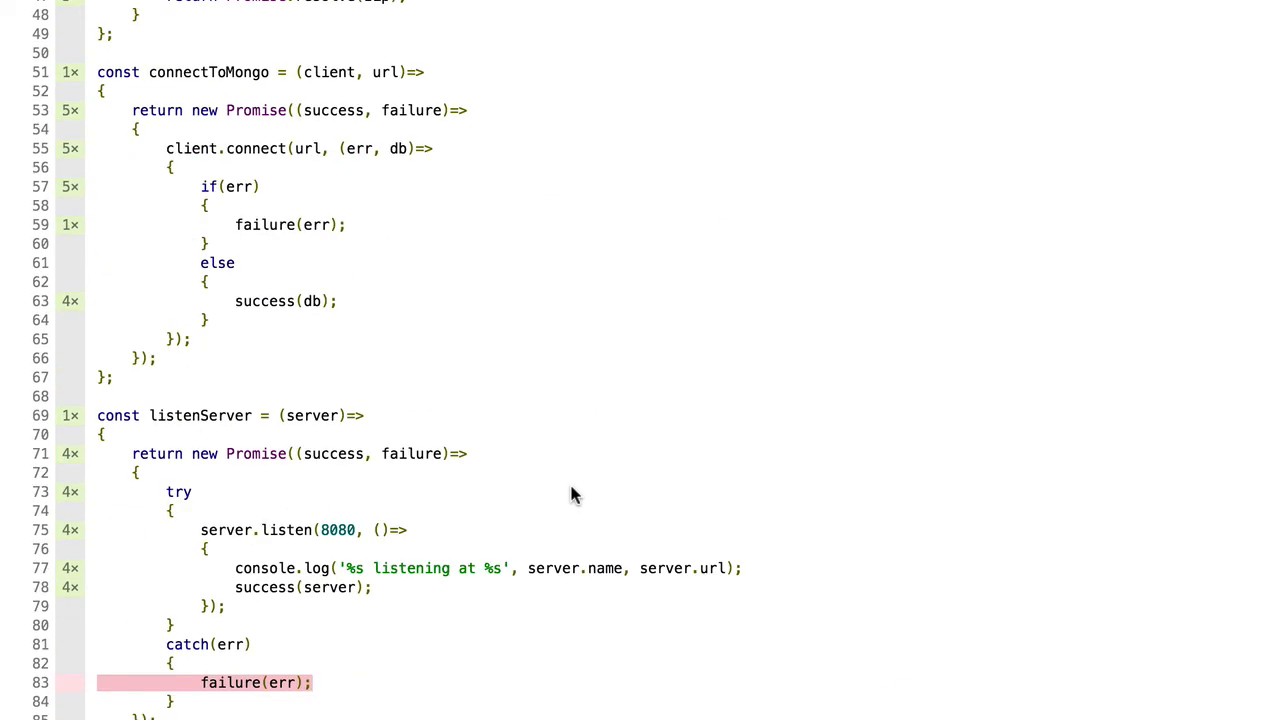